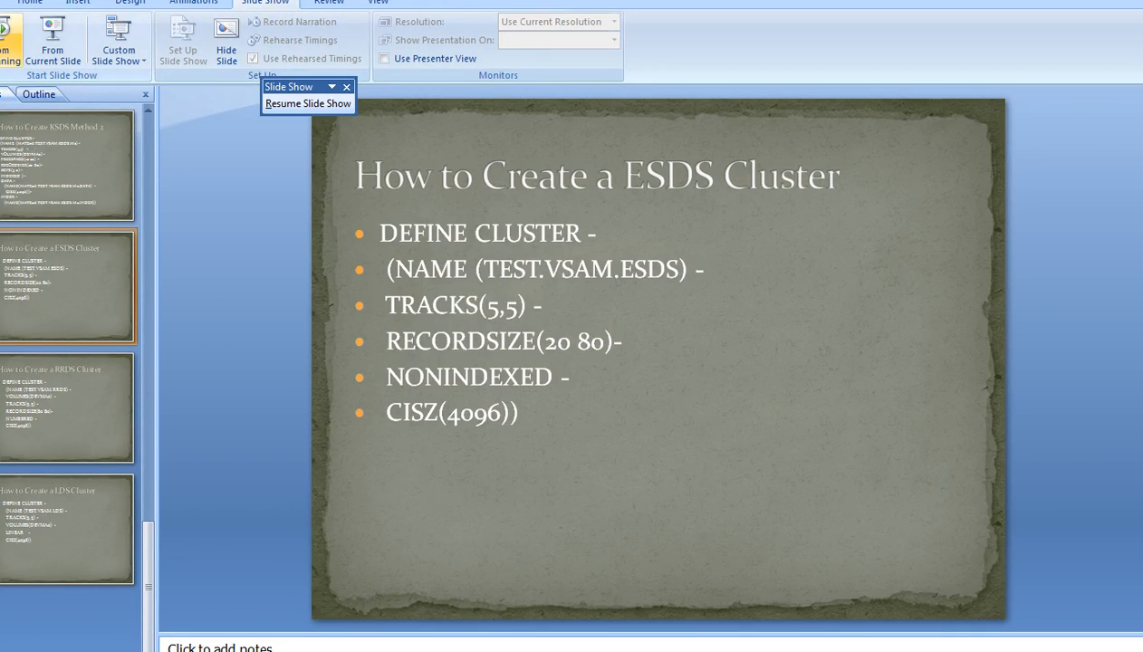
- Resume the slide show to present the 'How to Create a ESDS Cluster' slide full screen
click(308, 102)
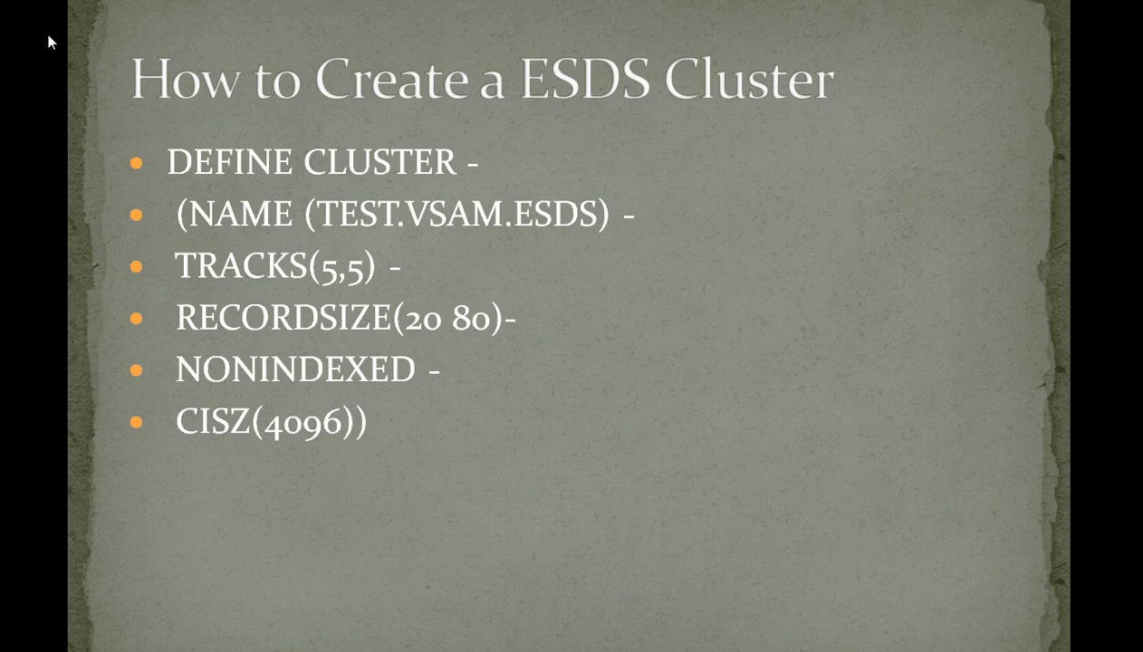
mouse_move(594, 214)
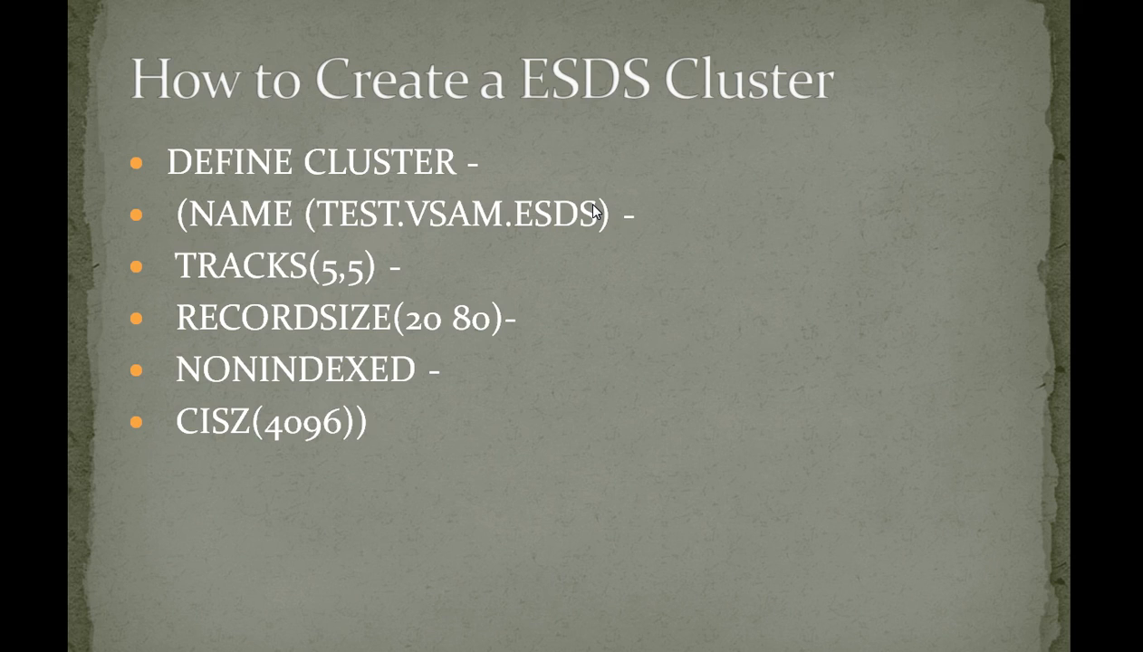
mouse_move(902, 216)
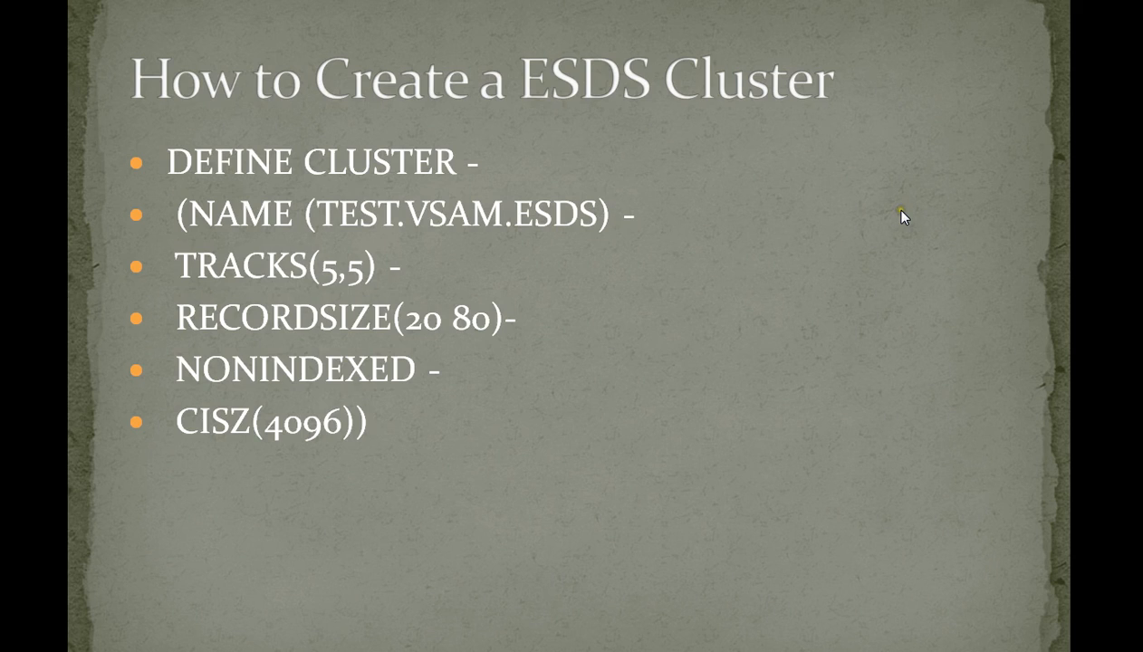
mouse_move(571, 172)
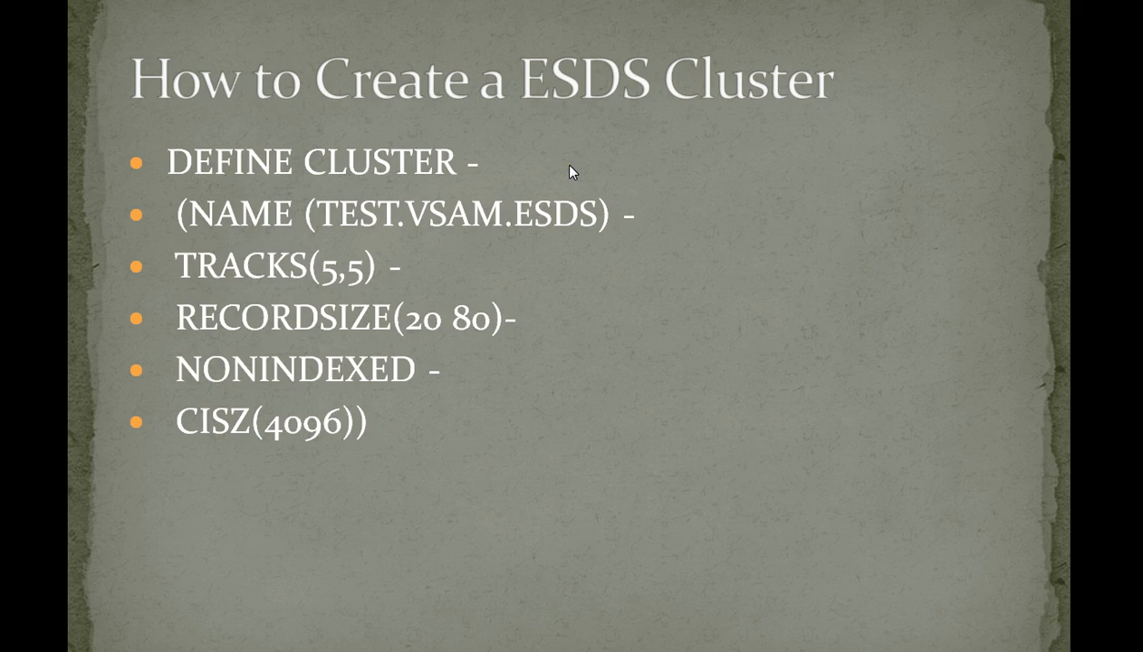
mouse_move(268, 179)
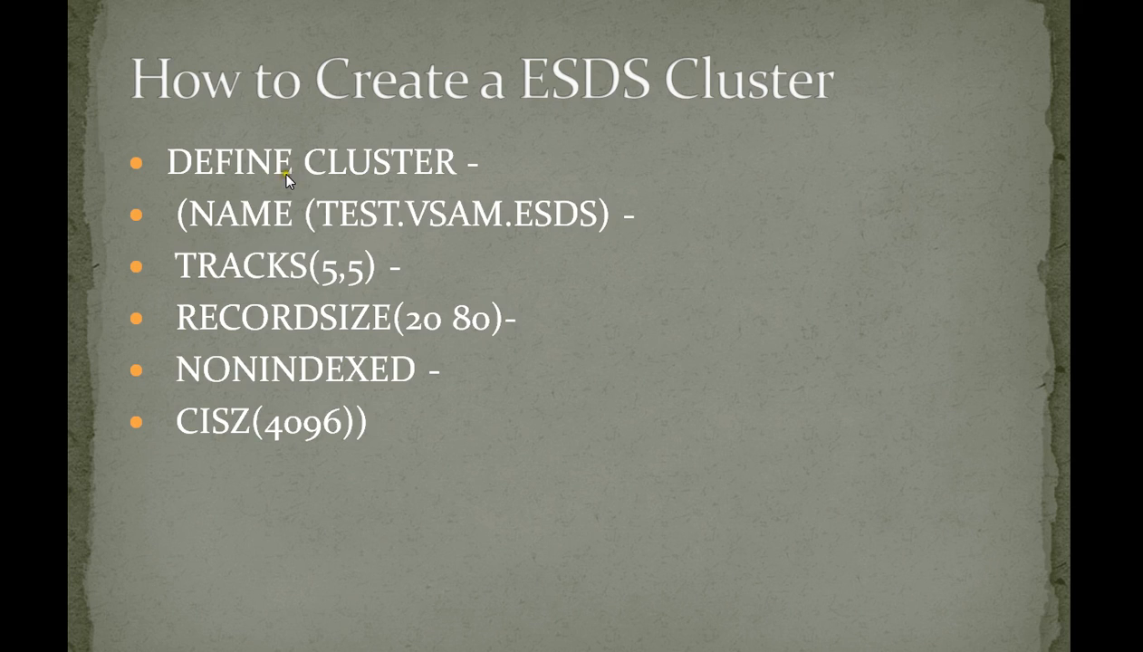
mouse_move(250, 228)
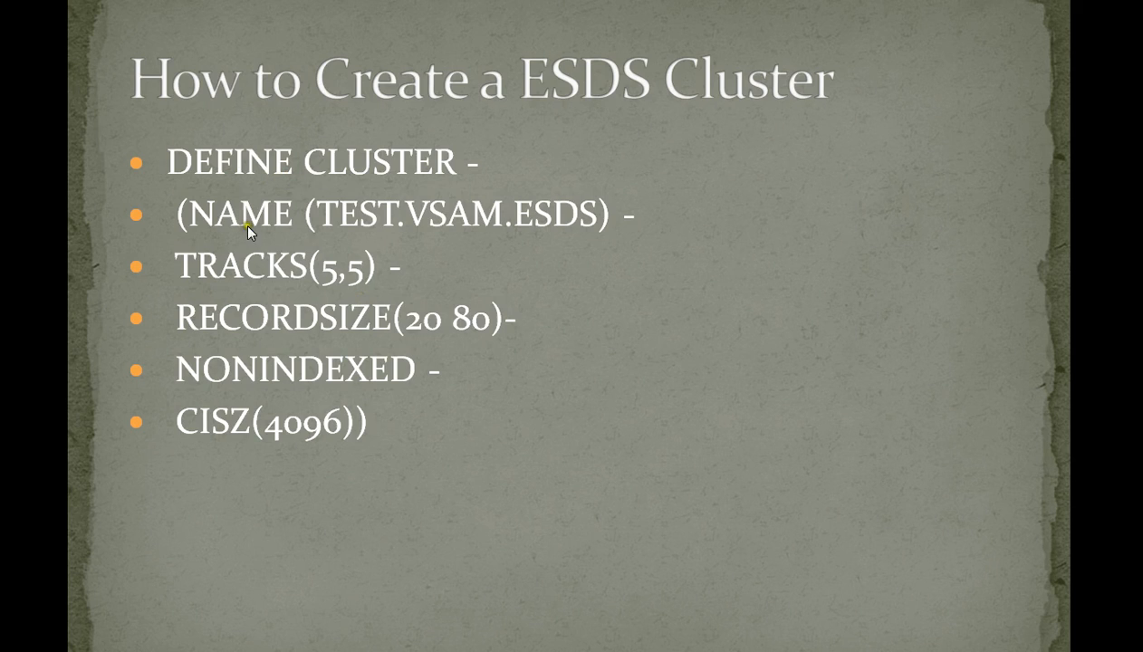
mouse_move(538, 263)
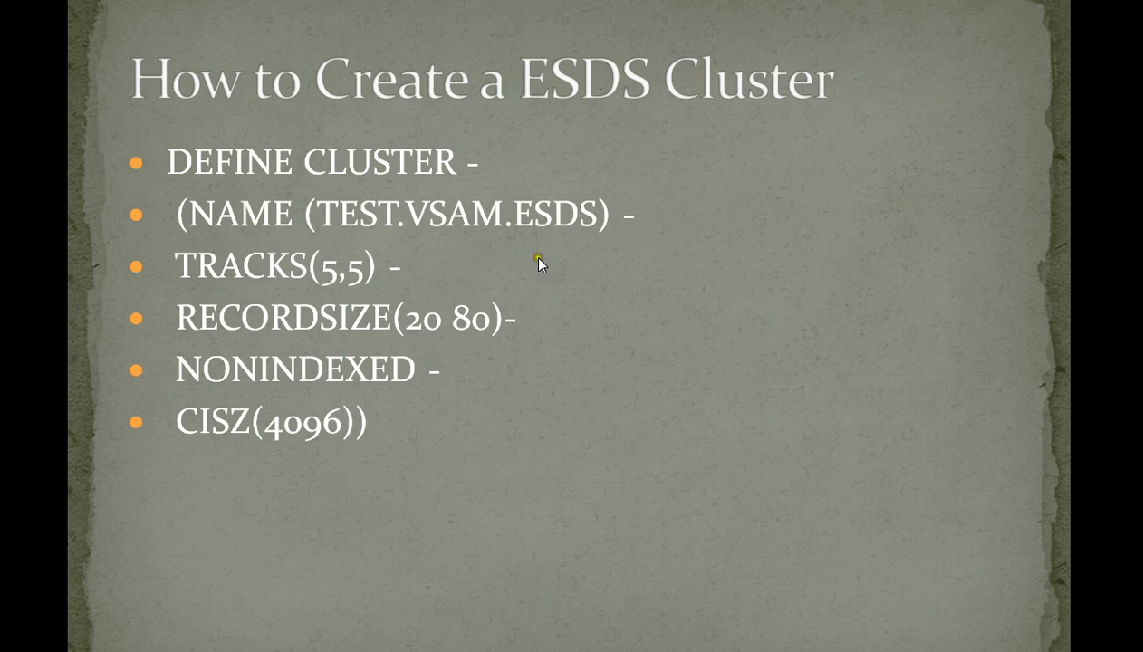
mouse_move(185, 341)
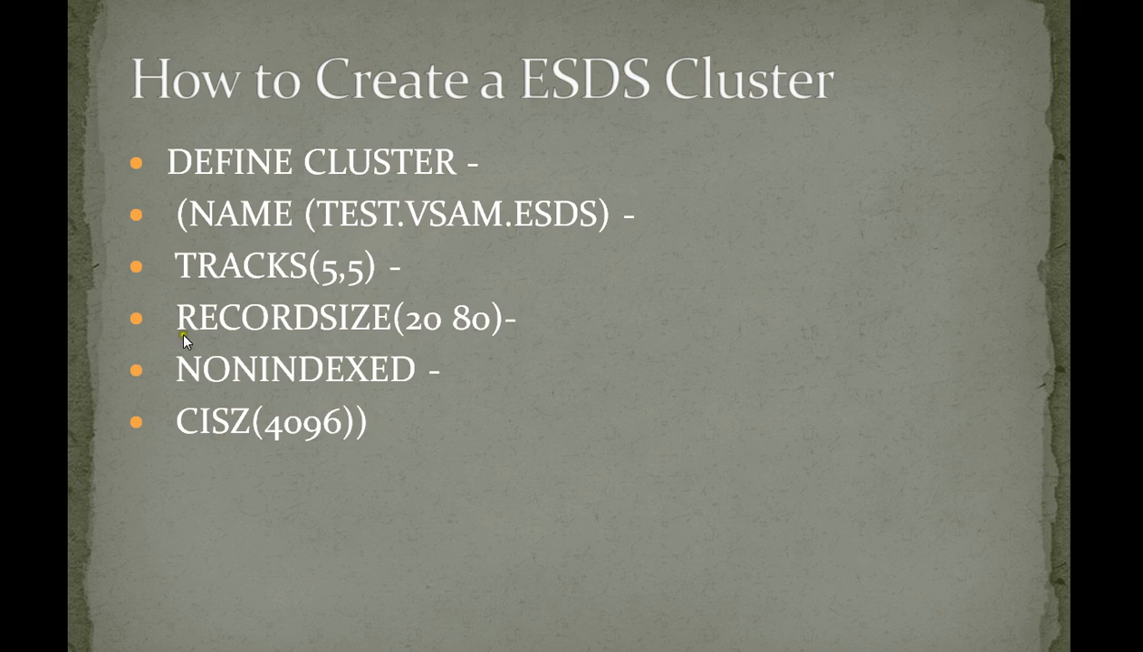
mouse_move(151, 364)
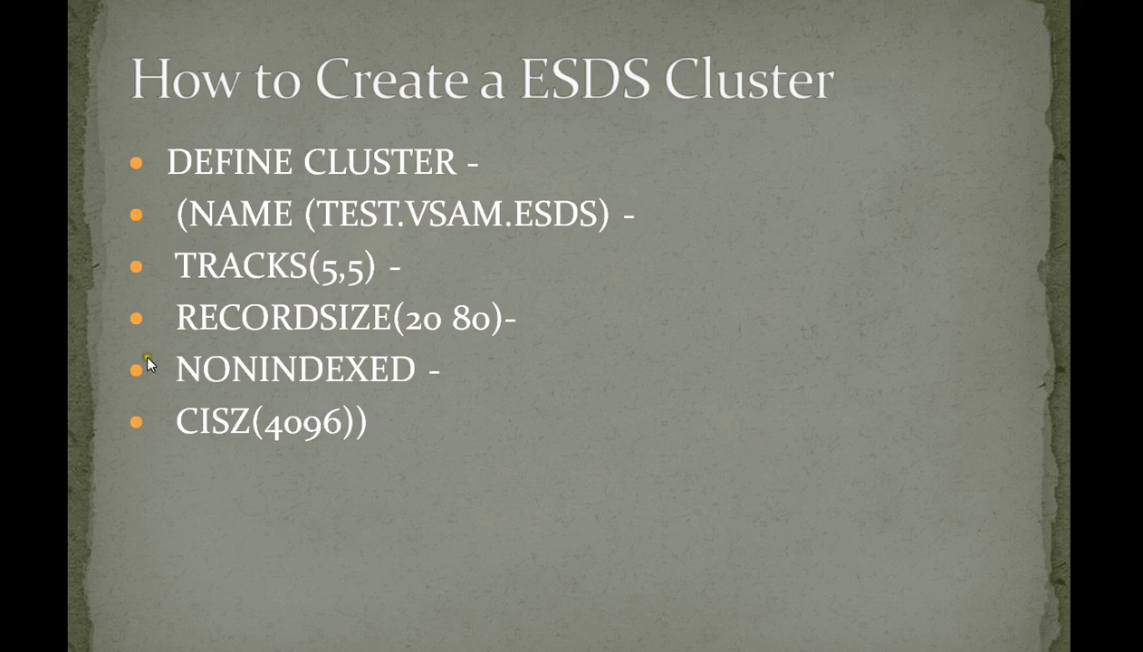
mouse_move(406, 377)
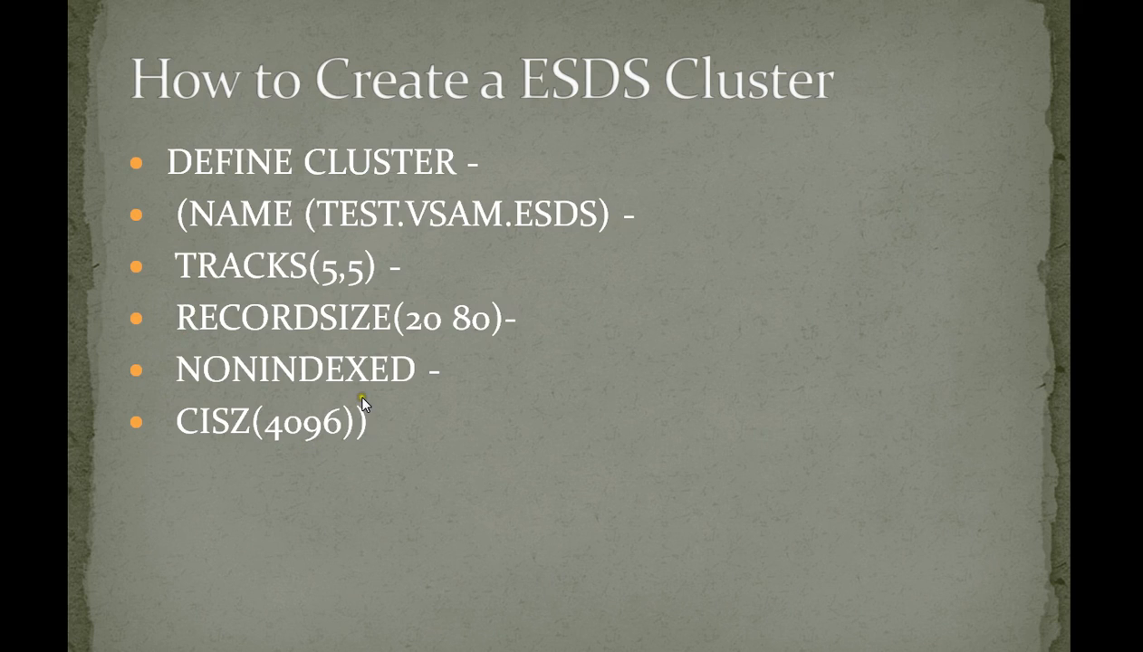
mouse_move(384, 341)
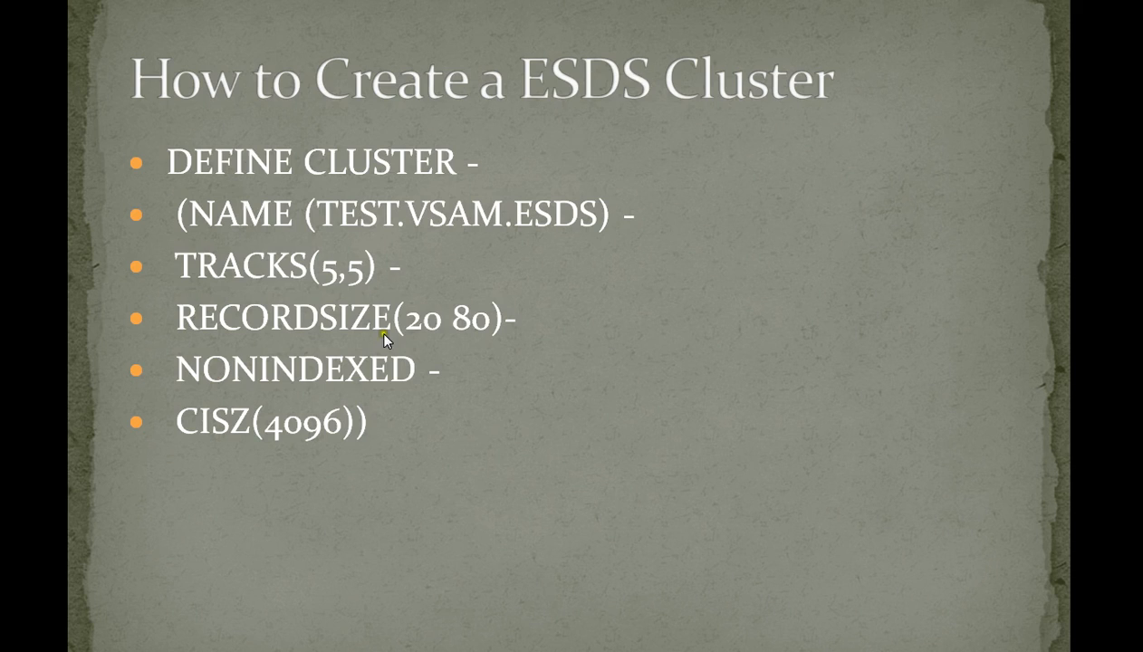
mouse_move(82, 38)
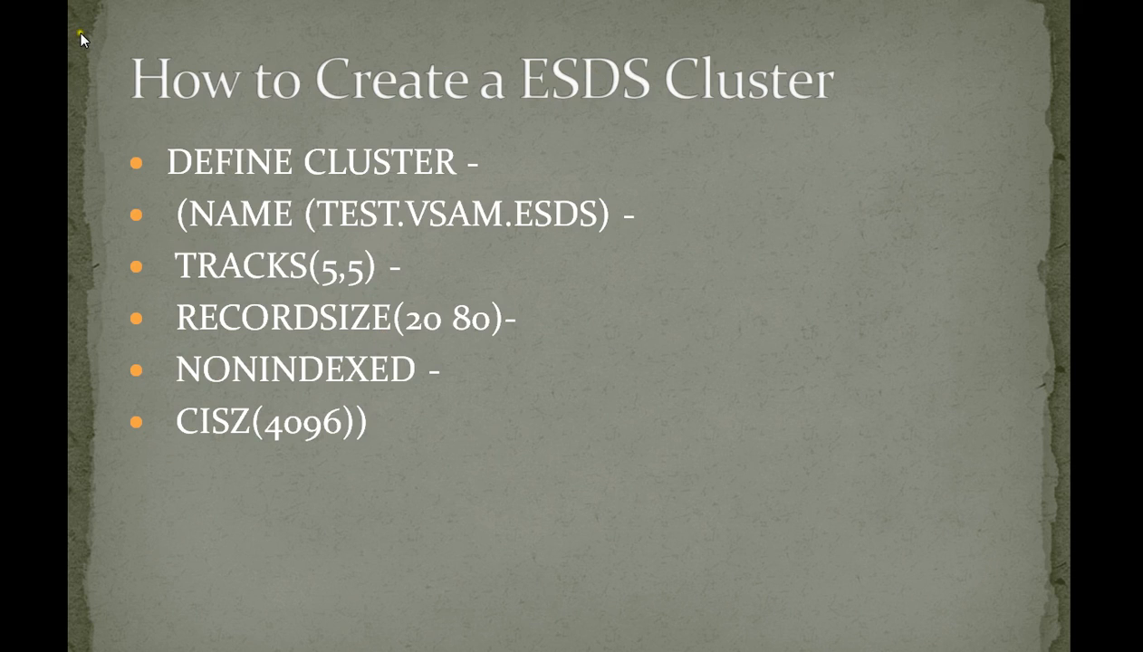
mouse_move(233, 344)
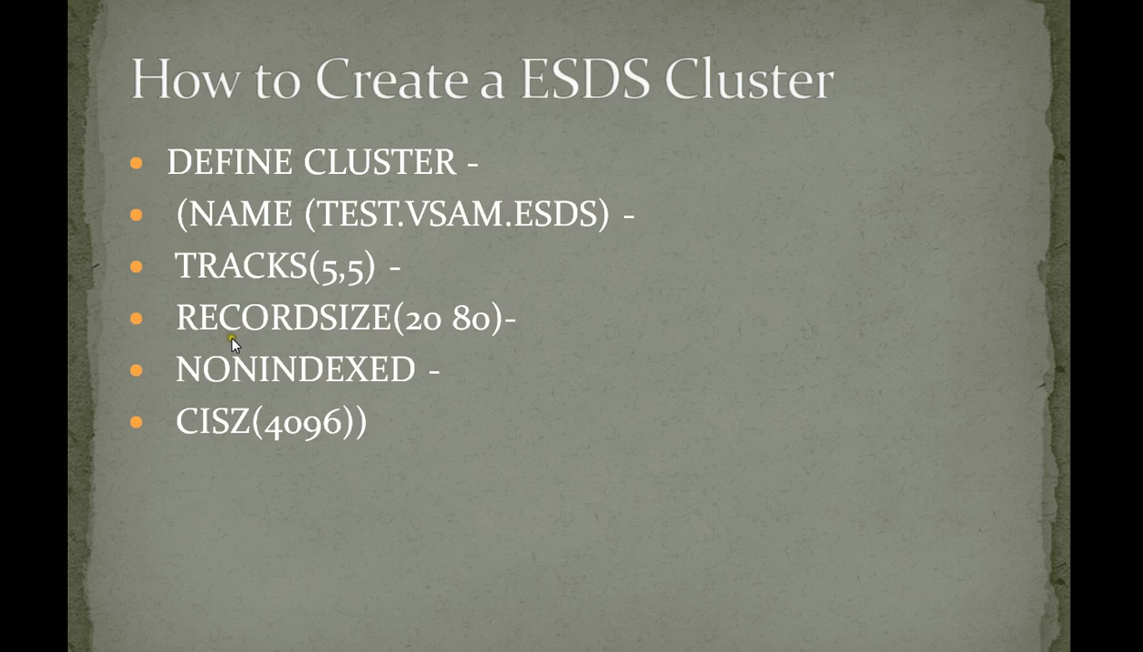
mouse_move(397, 375)
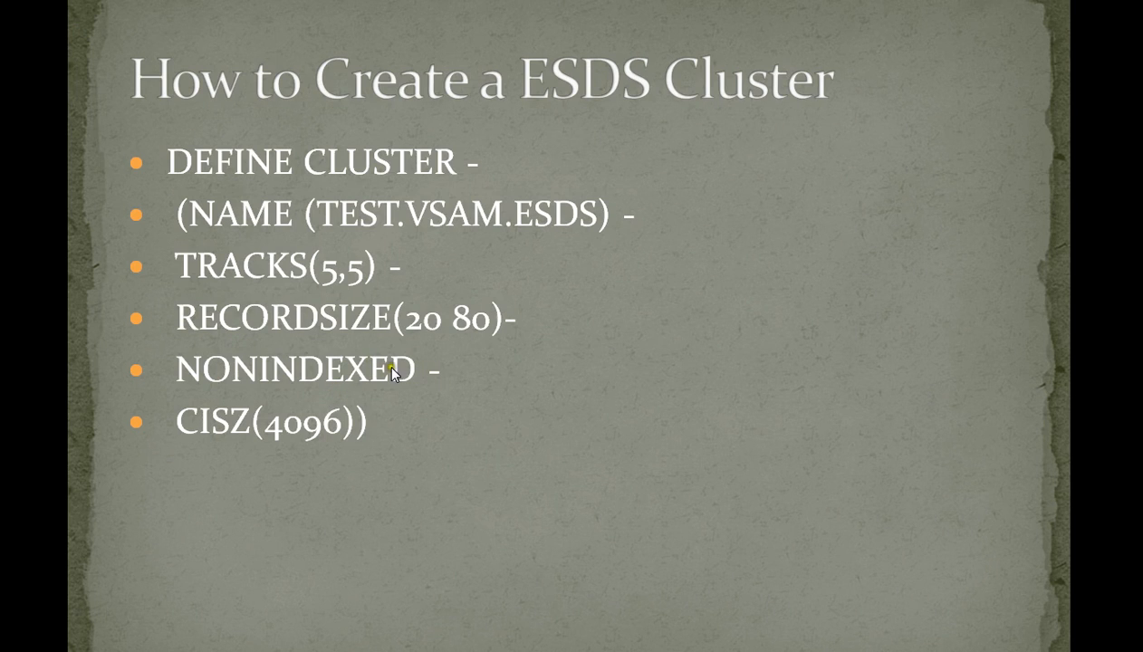
mouse_move(475, 328)
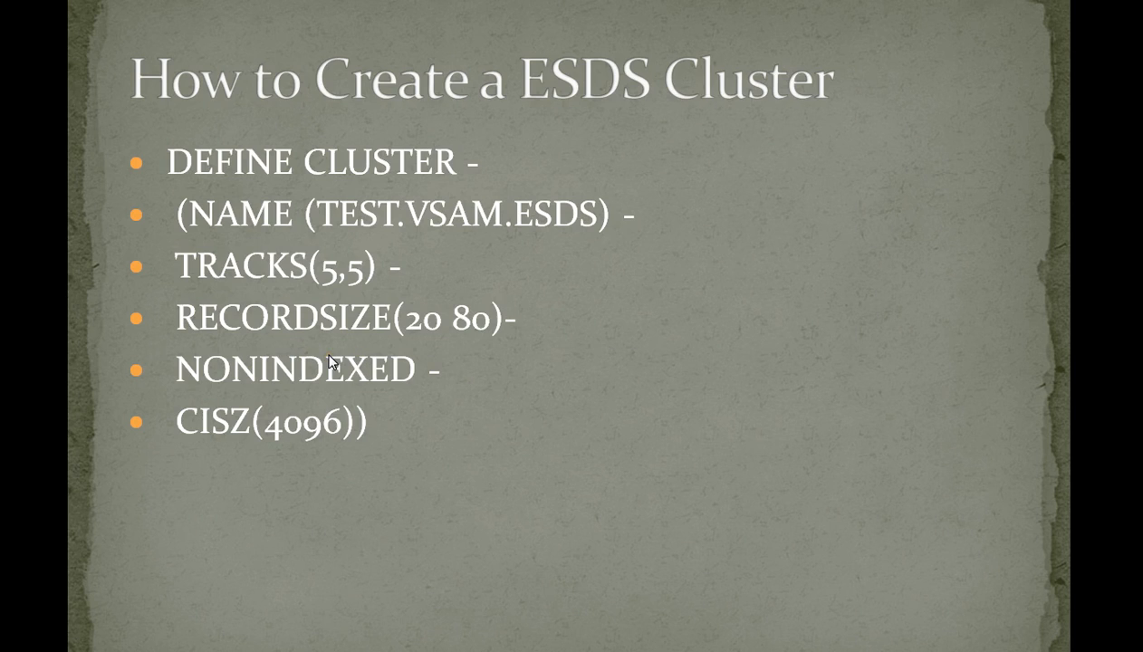
mouse_move(221, 359)
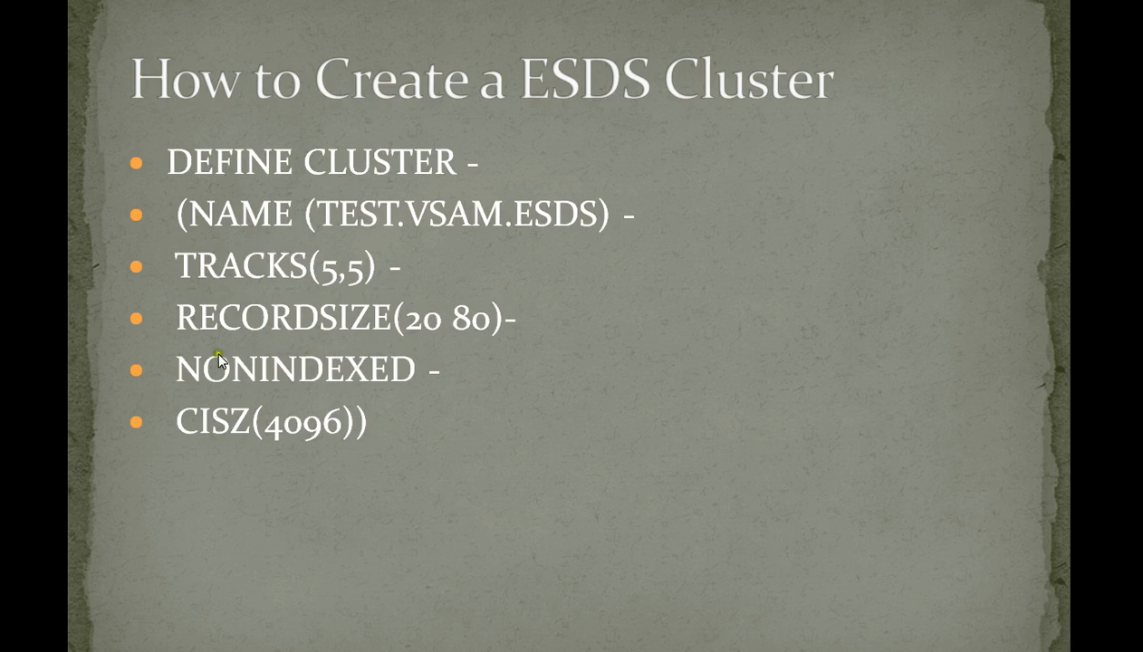
mouse_move(196, 378)
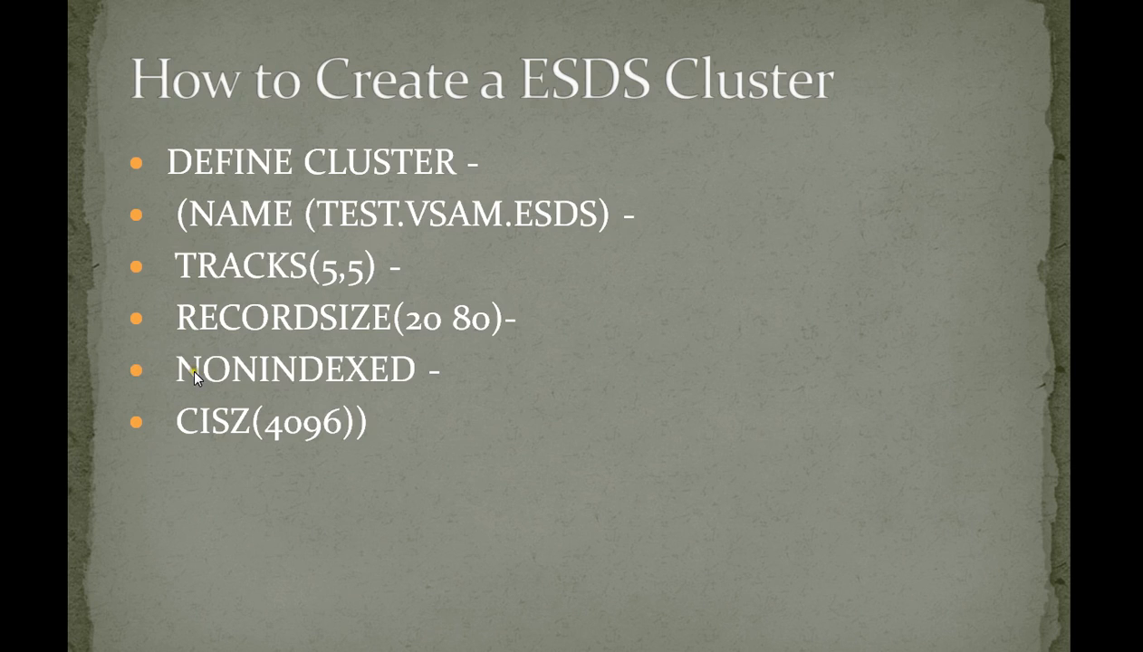
mouse_move(312, 388)
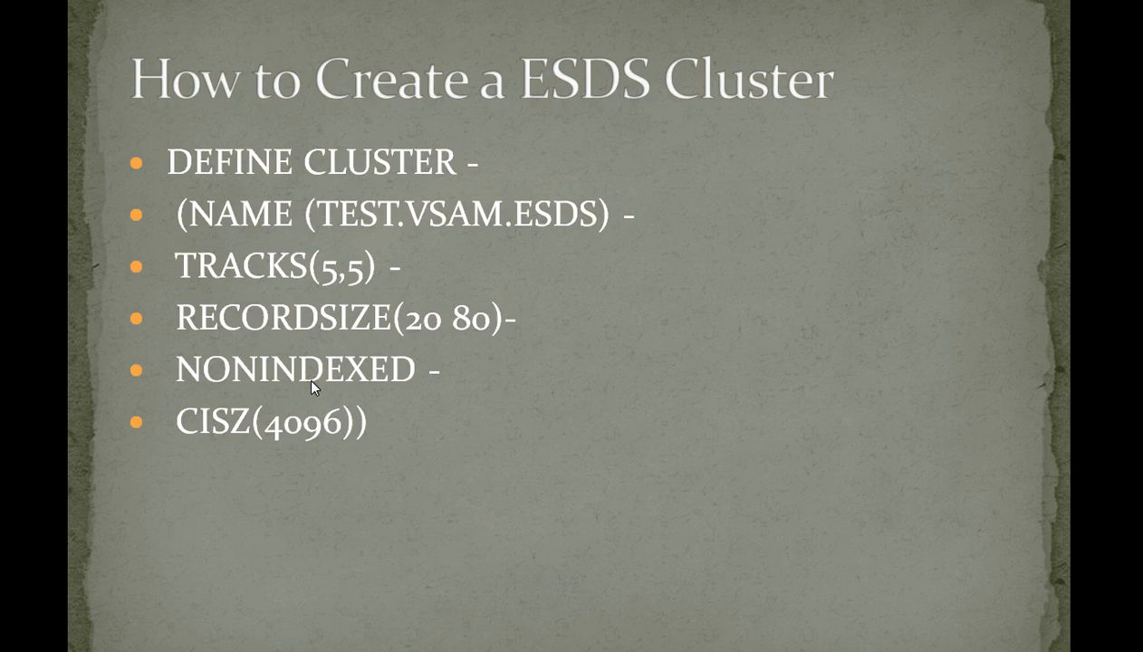
mouse_move(304, 380)
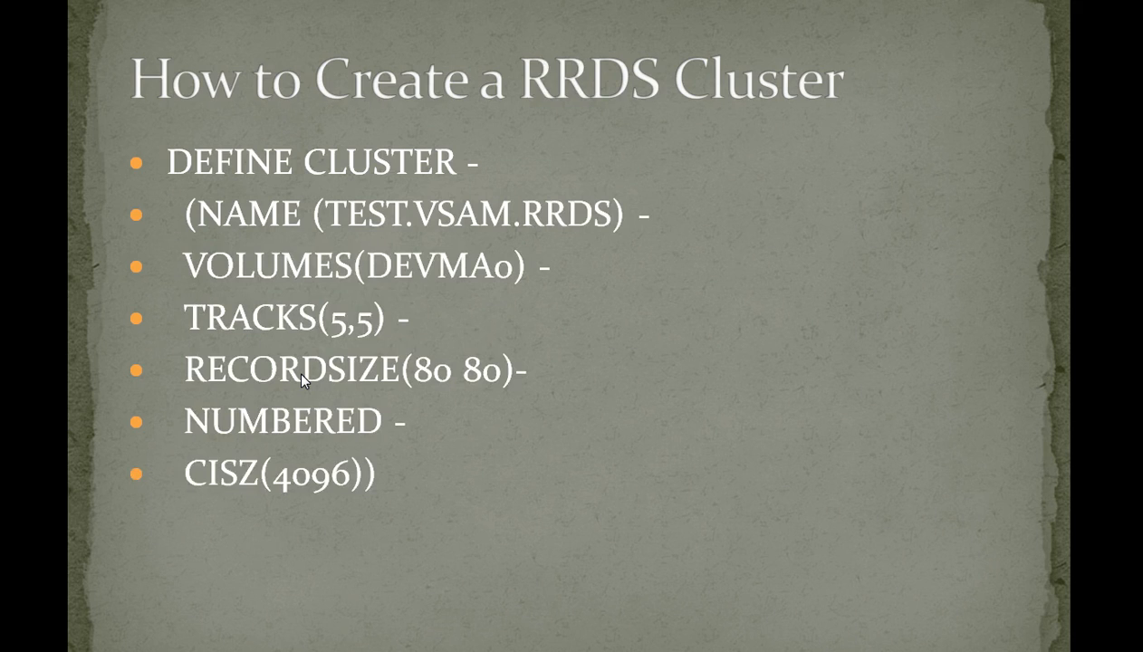
mouse_move(580, 192)
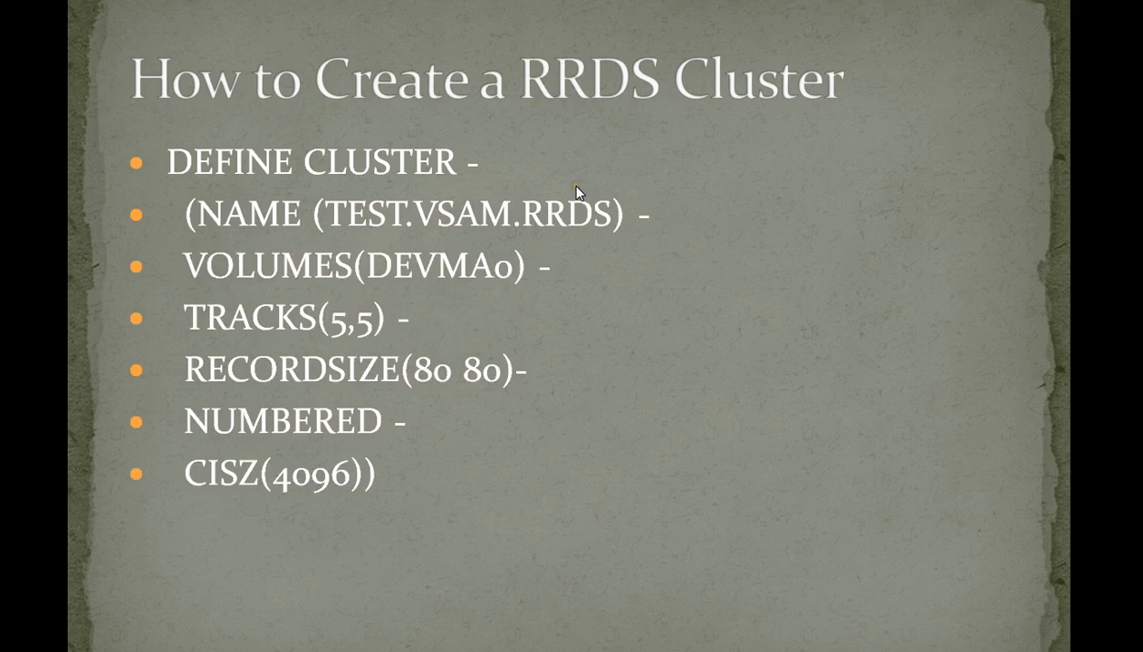
mouse_move(453, 134)
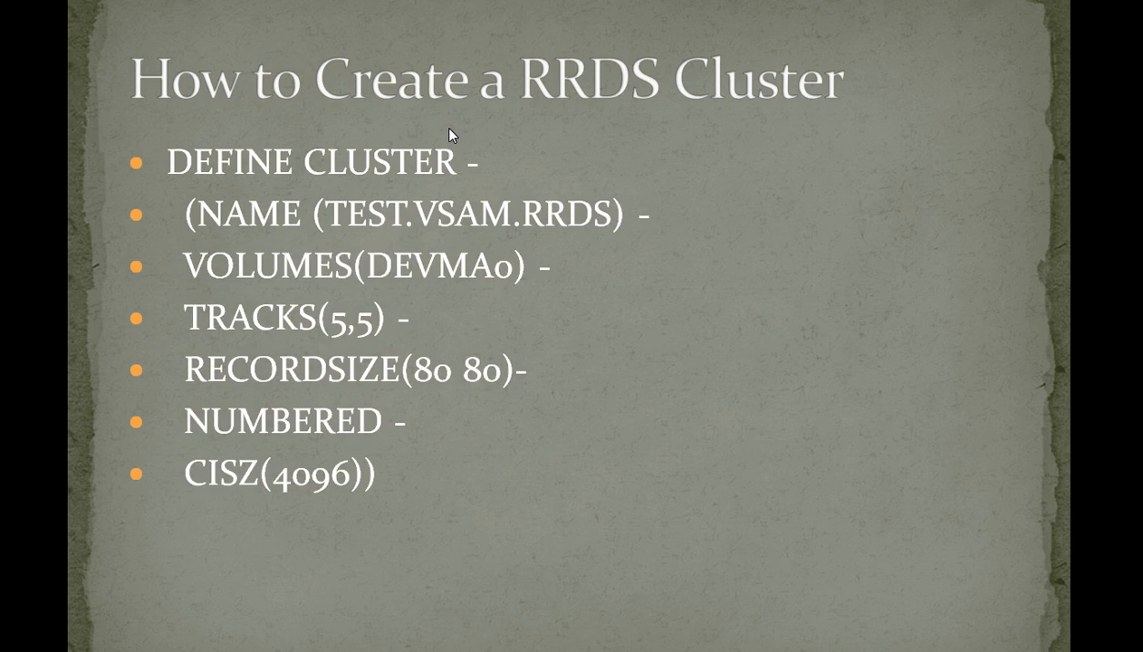
mouse_move(451, 184)
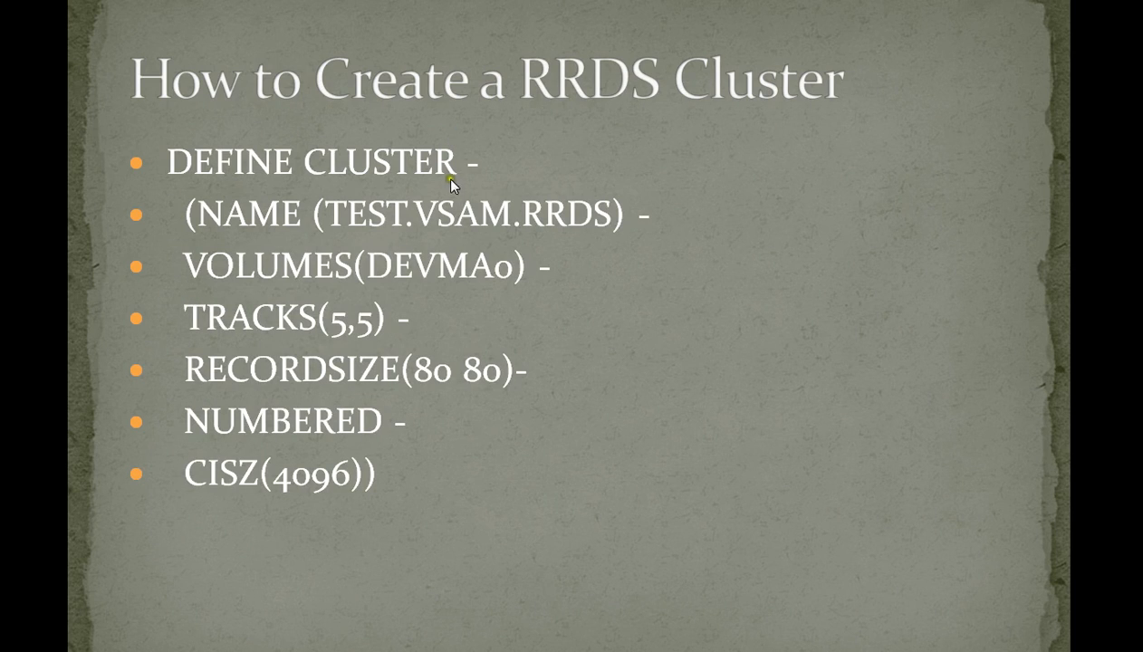
mouse_move(294, 206)
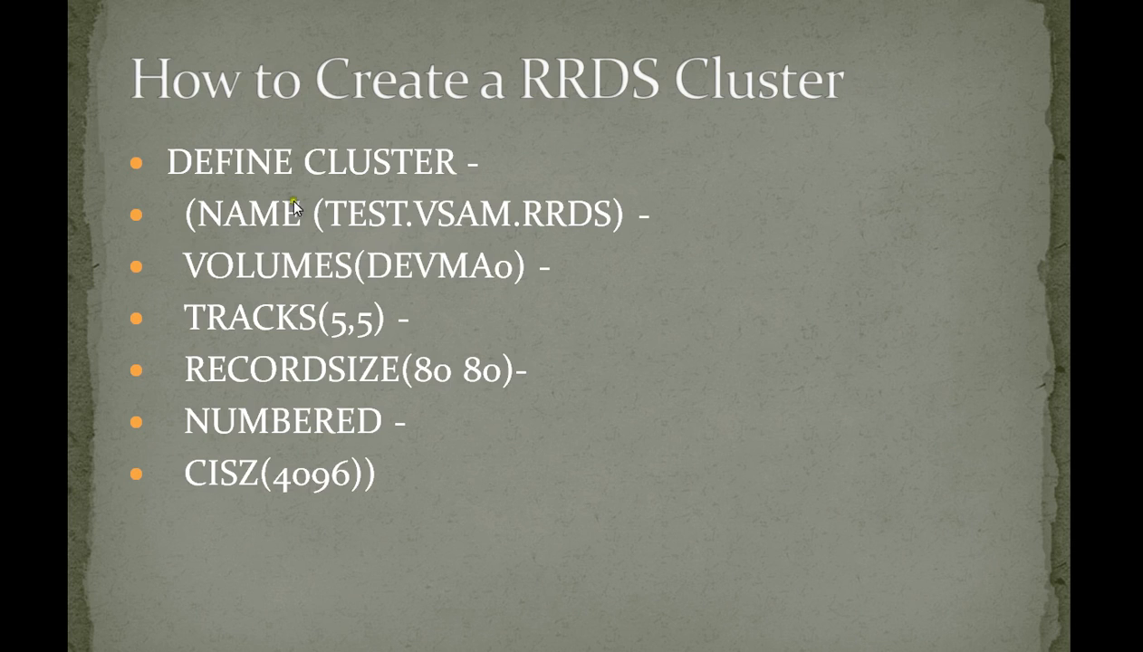
mouse_move(435, 291)
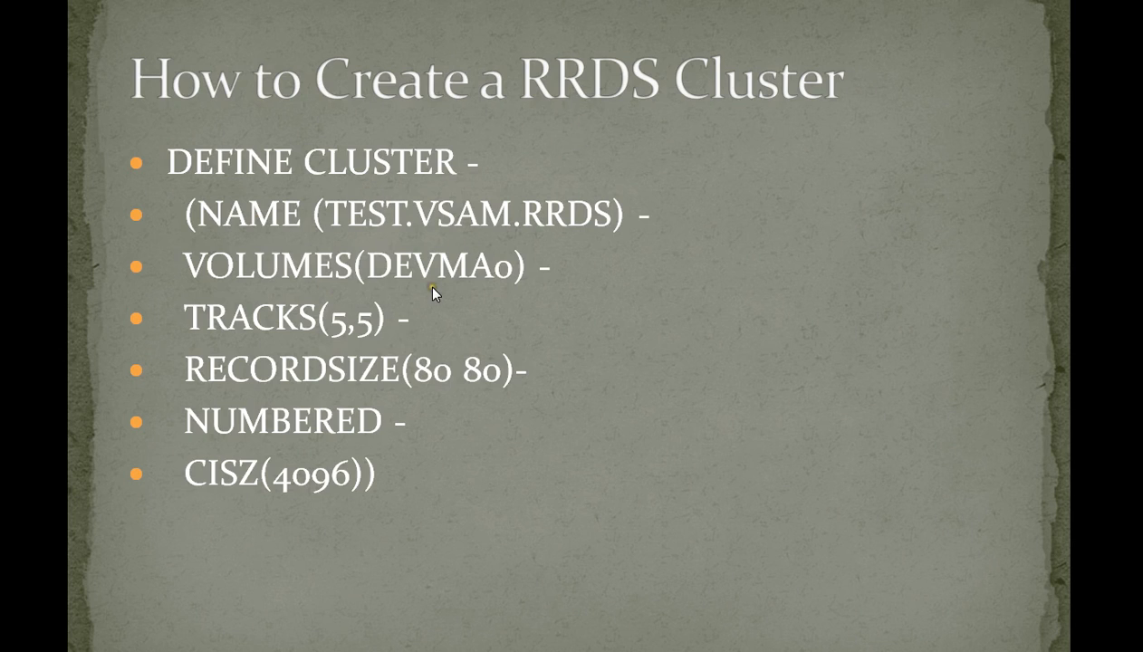
mouse_move(344, 440)
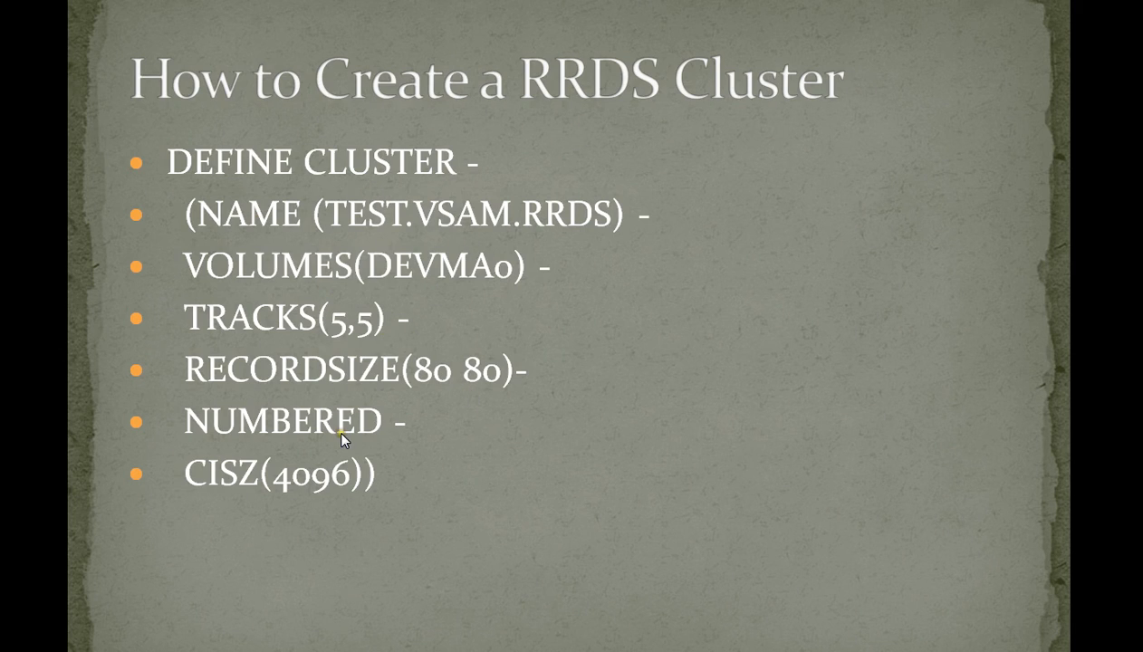
mouse_move(279, 451)
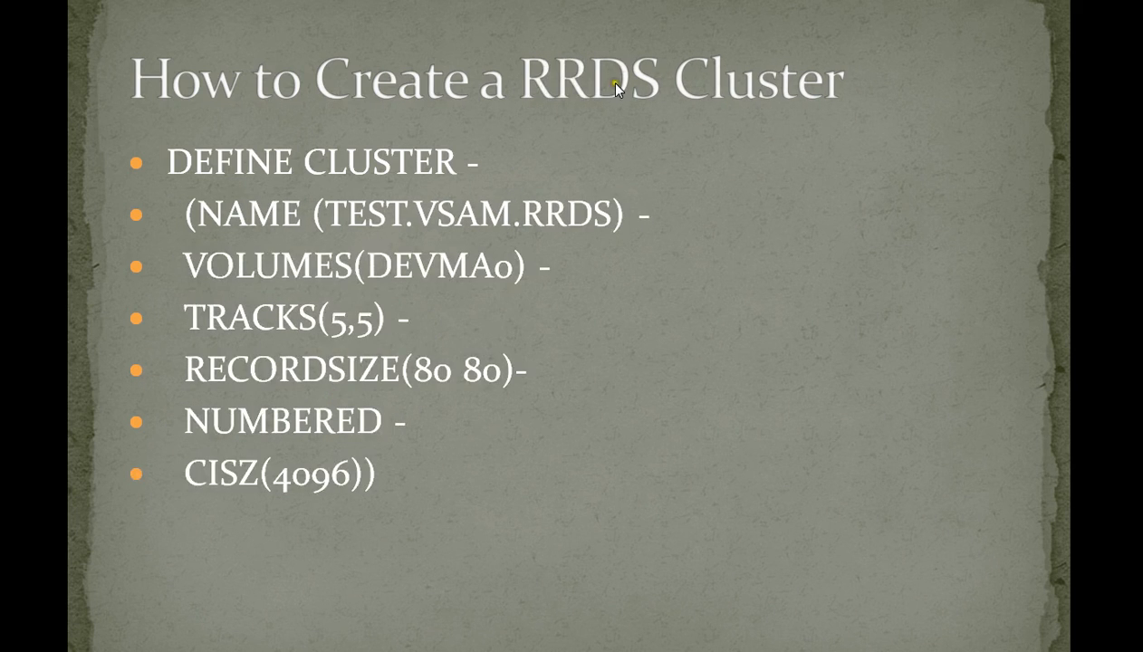
mouse_move(328, 444)
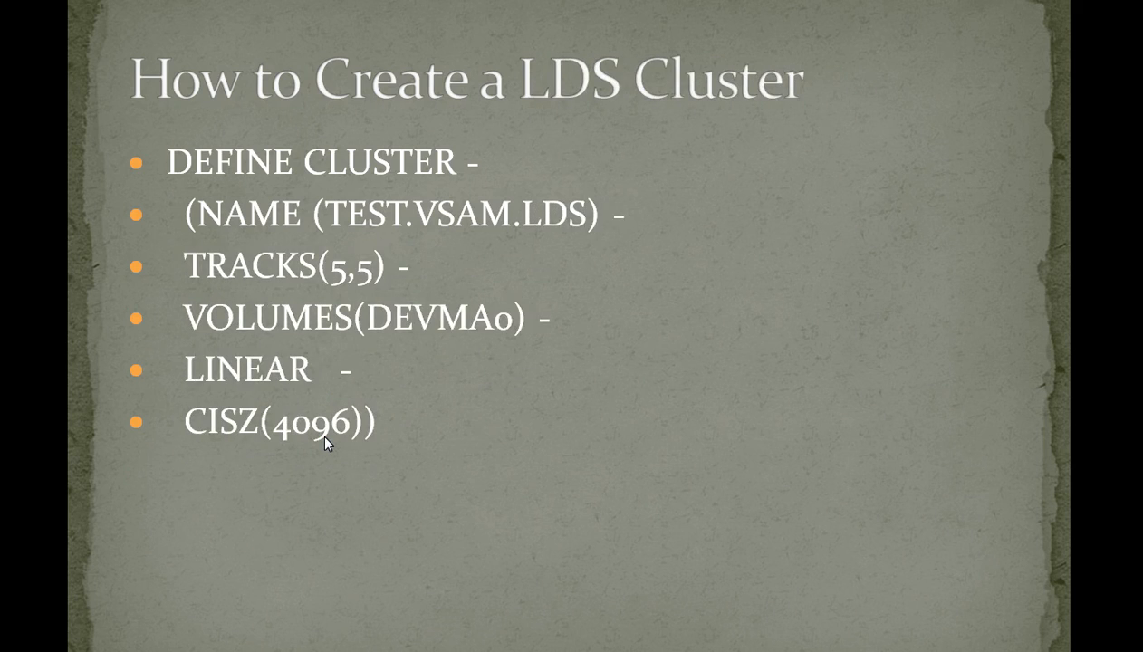
mouse_move(120, 56)
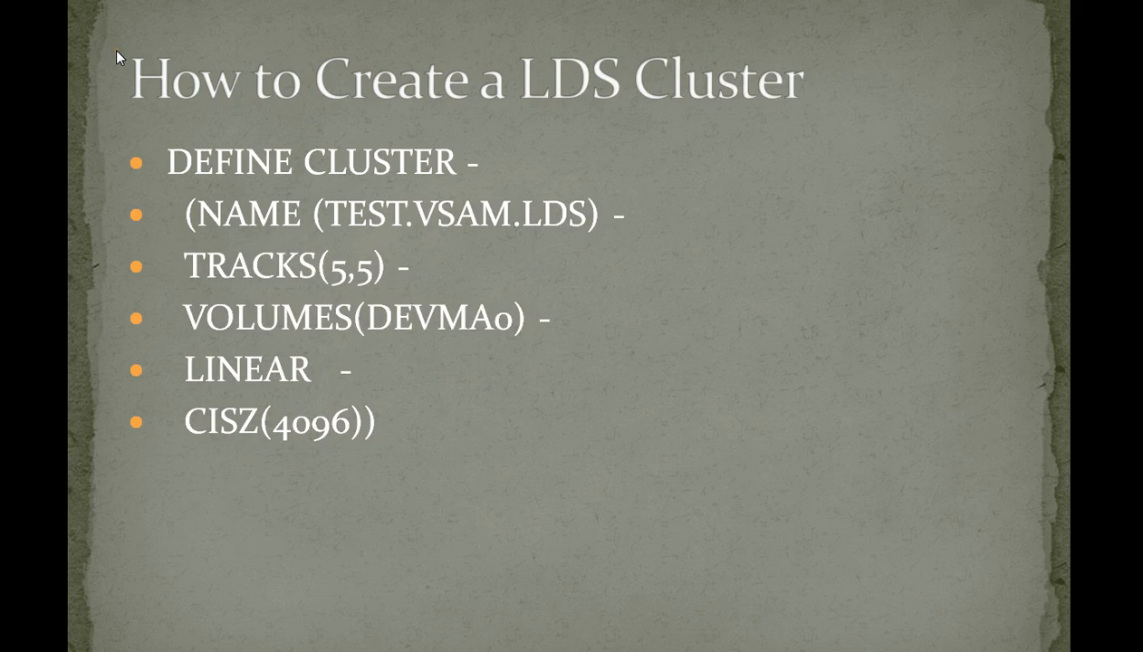
mouse_move(225, 225)
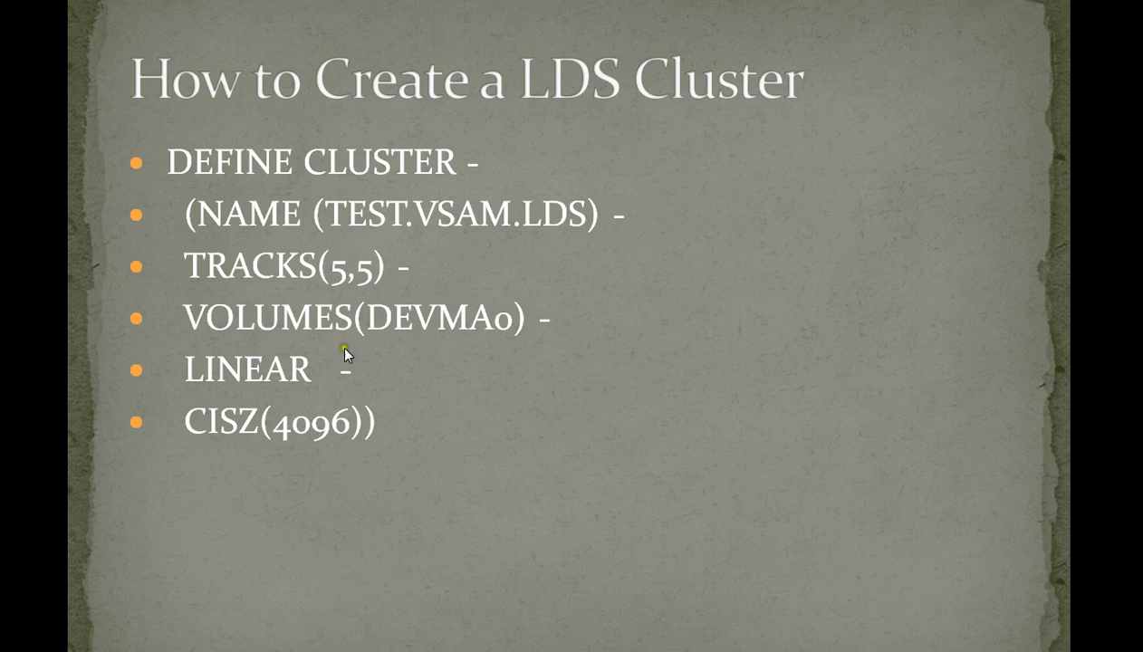
mouse_move(287, 406)
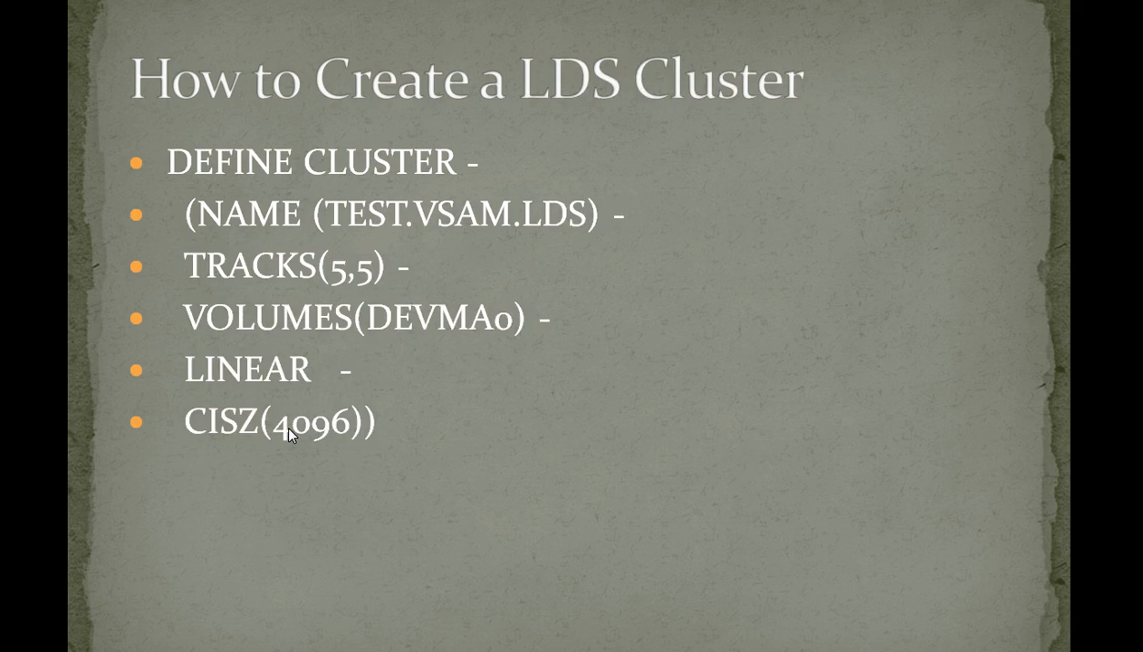
mouse_move(306, 456)
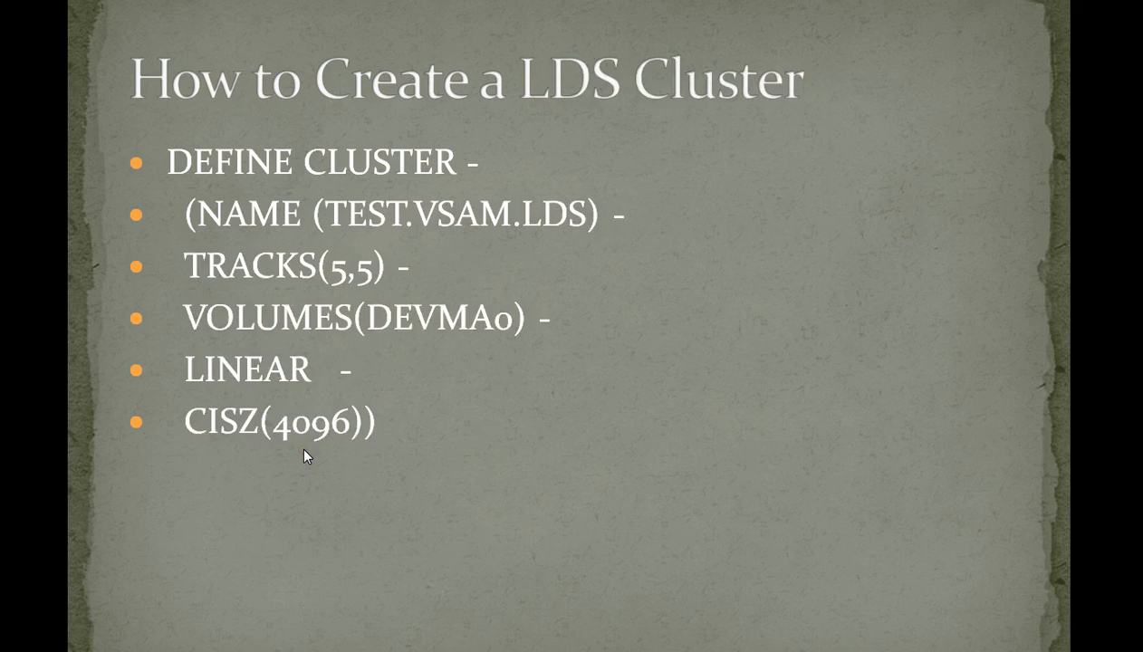
mouse_move(288, 377)
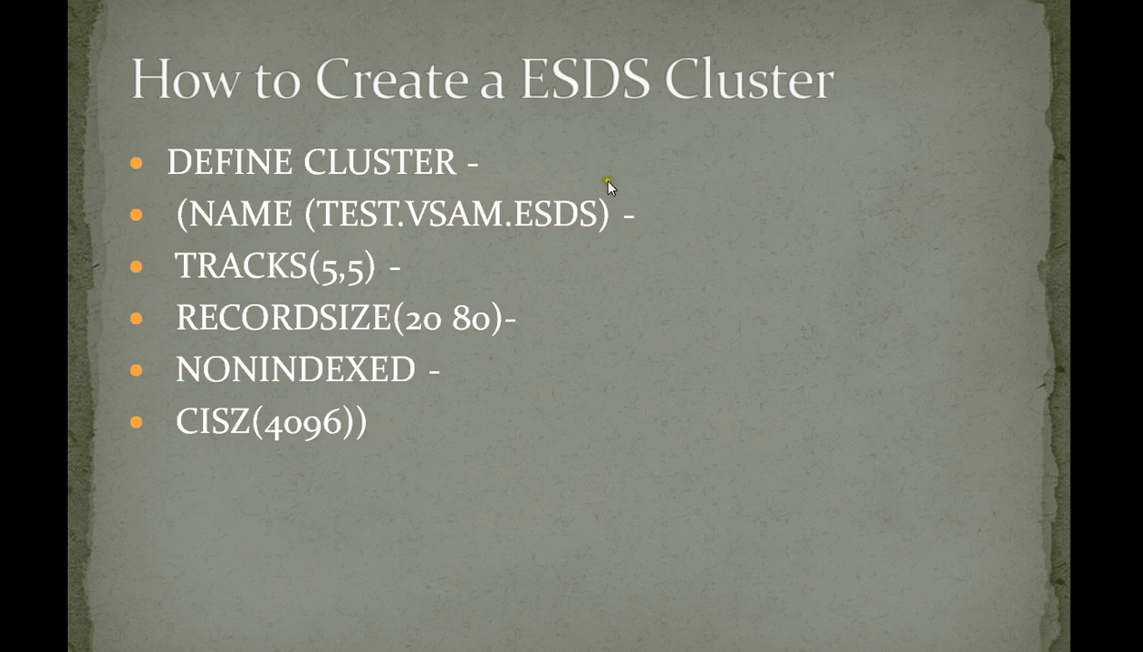
mouse_move(690, 228)
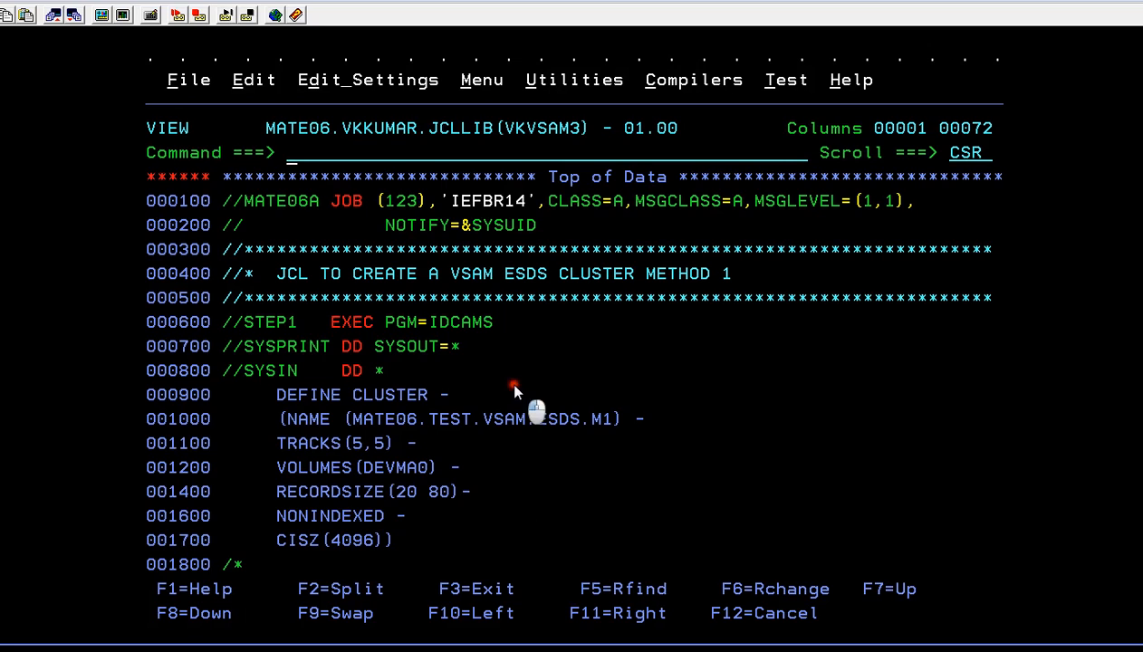
- Show the COLS ruler and set RECORDSIZE to 80 80 with cluster name MATE06.TEST.VSAM.ESDS.T1
text(COLS)
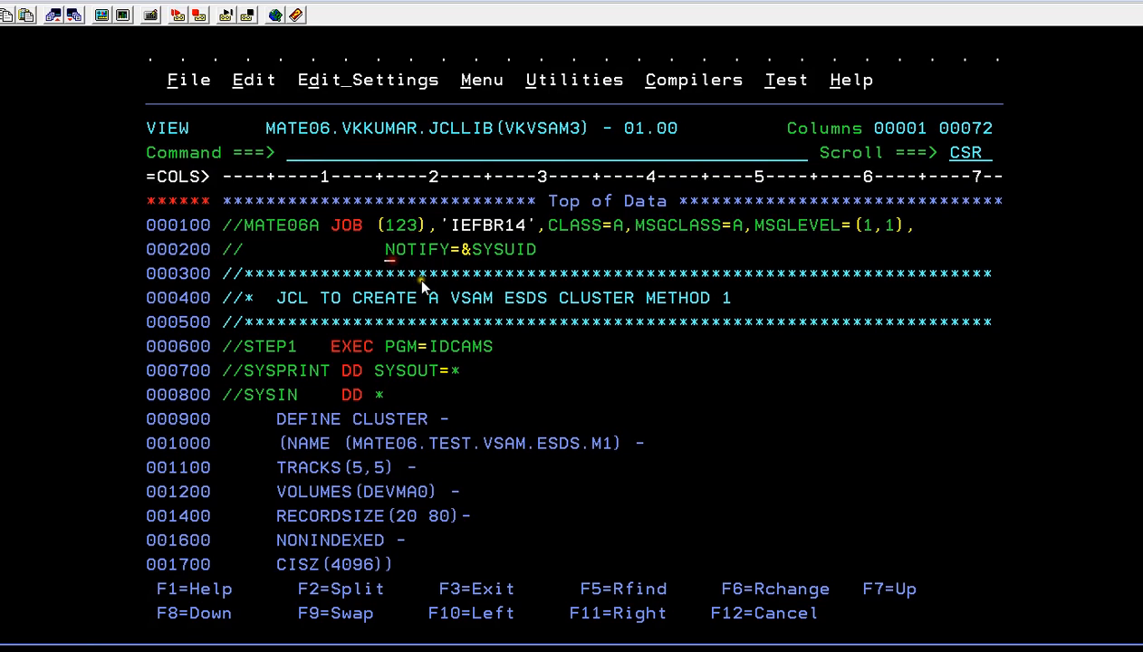
scroll(down, 3)
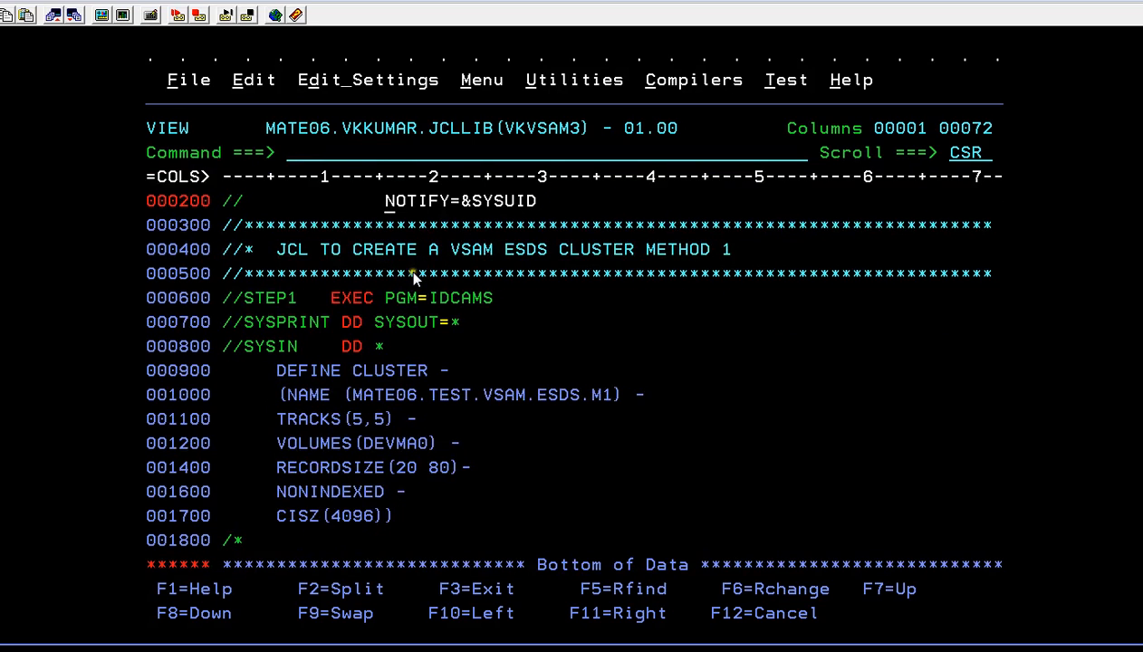
mouse_move(623, 286)
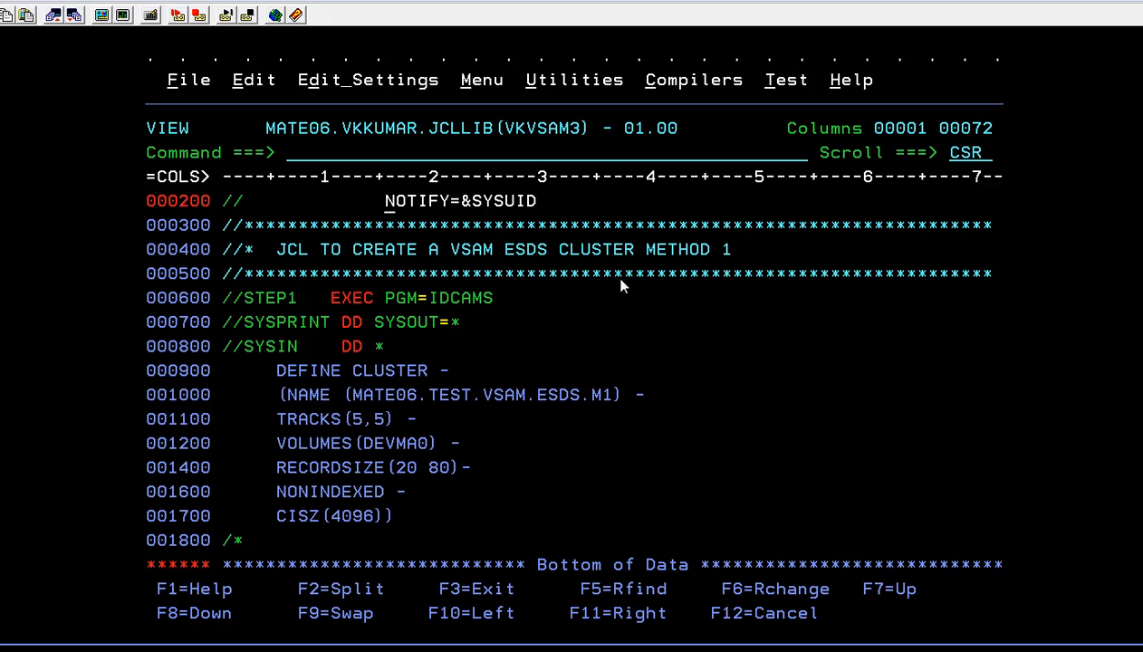
mouse_move(433, 397)
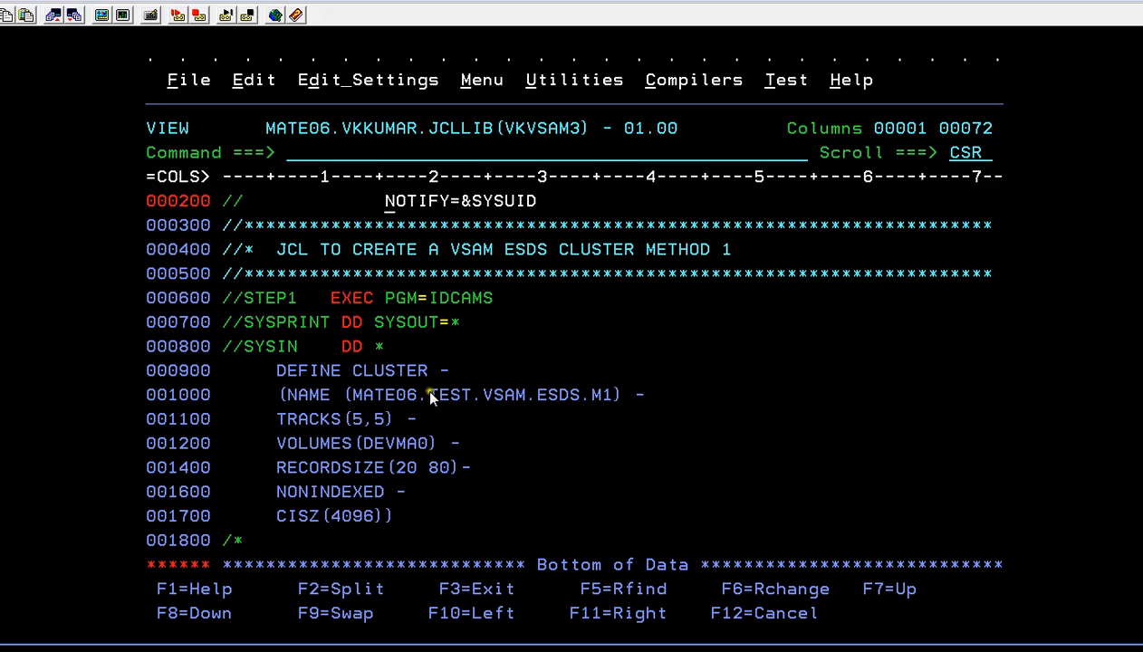
mouse_move(536, 414)
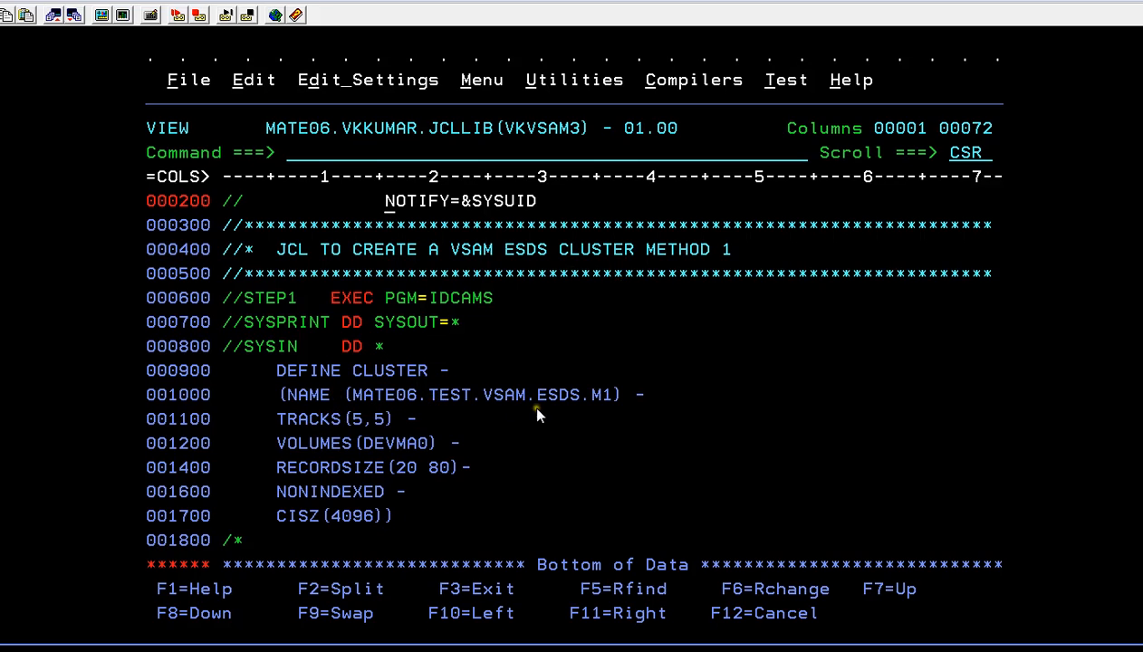
mouse_move(330, 479)
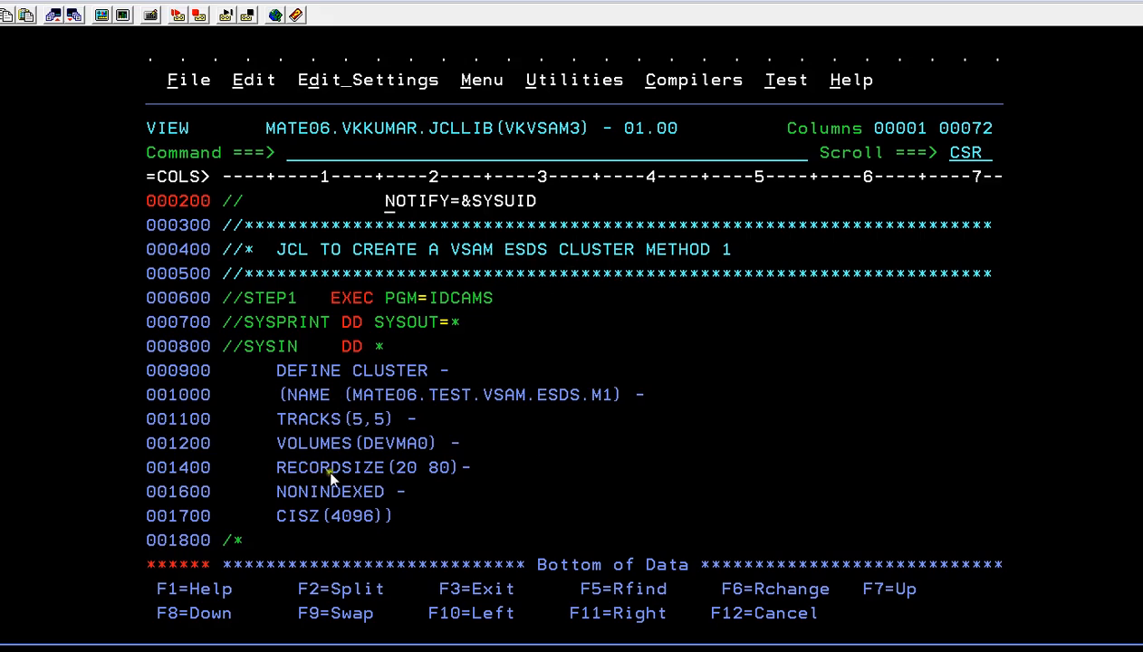
mouse_move(494, 407)
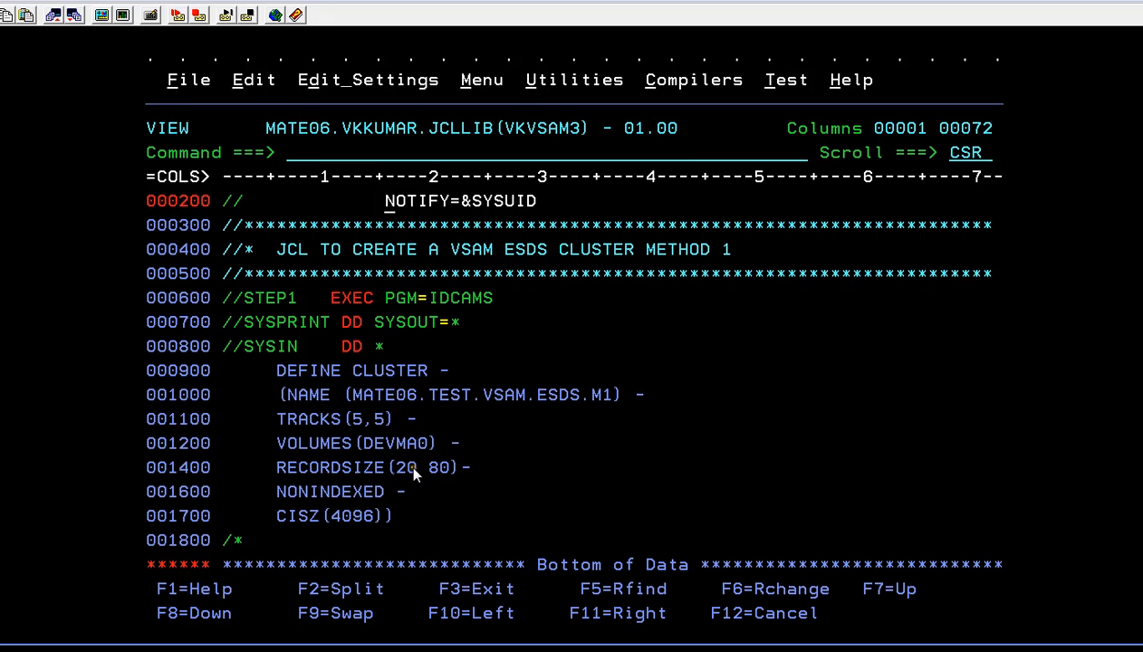
mouse_move(417, 488)
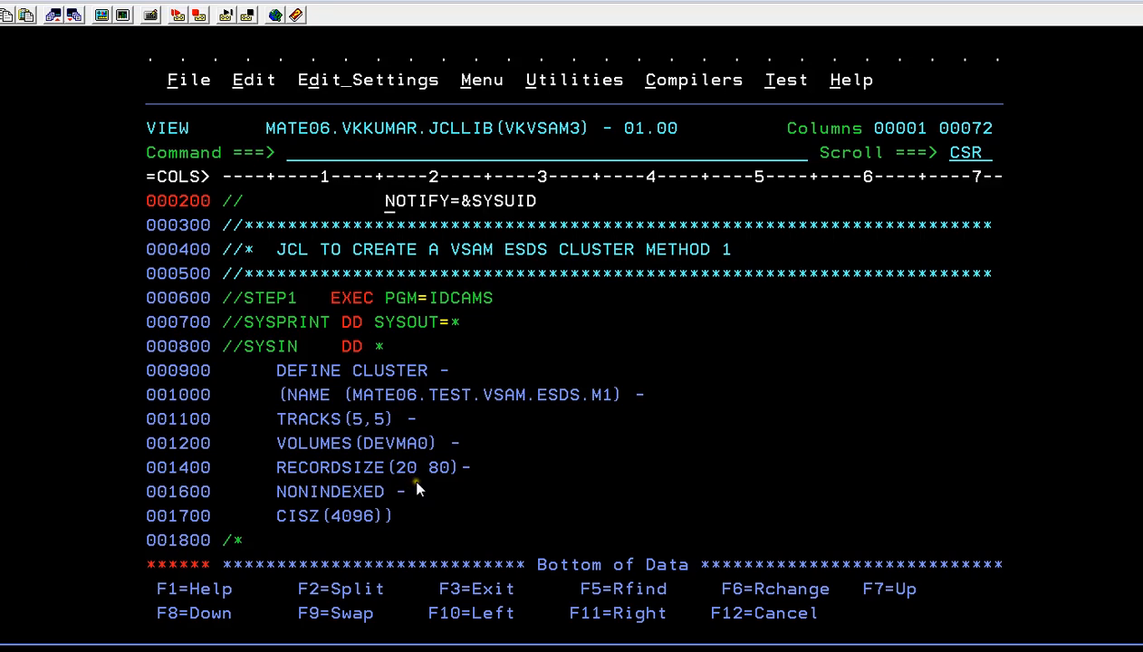
mouse_move(444, 487)
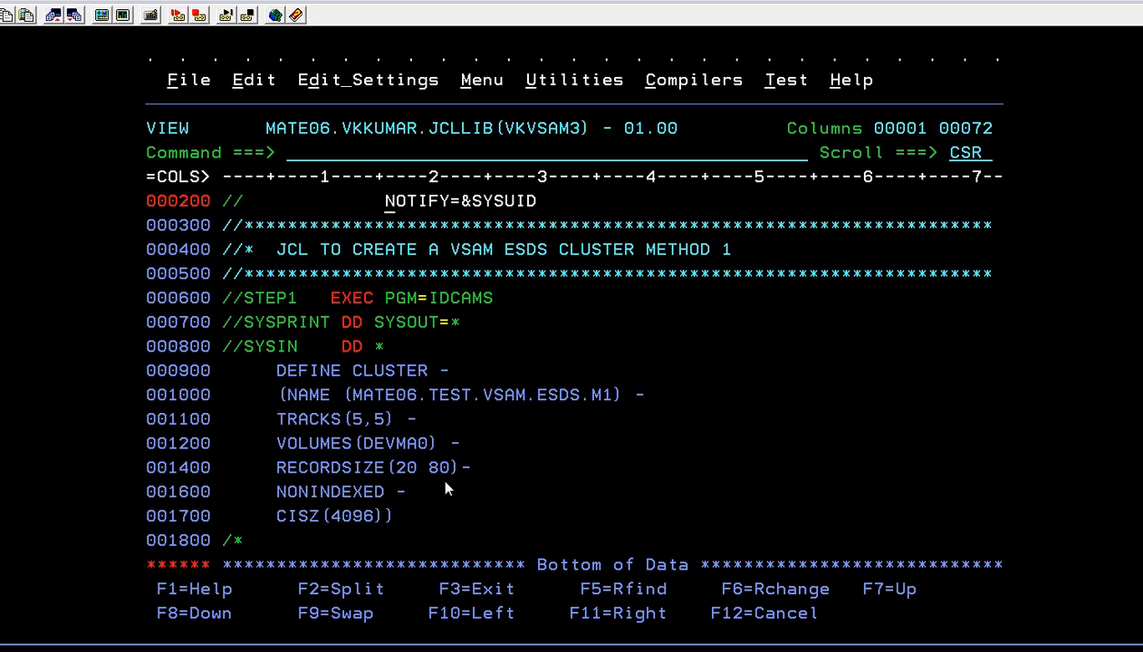
mouse_move(562, 507)
text(8)
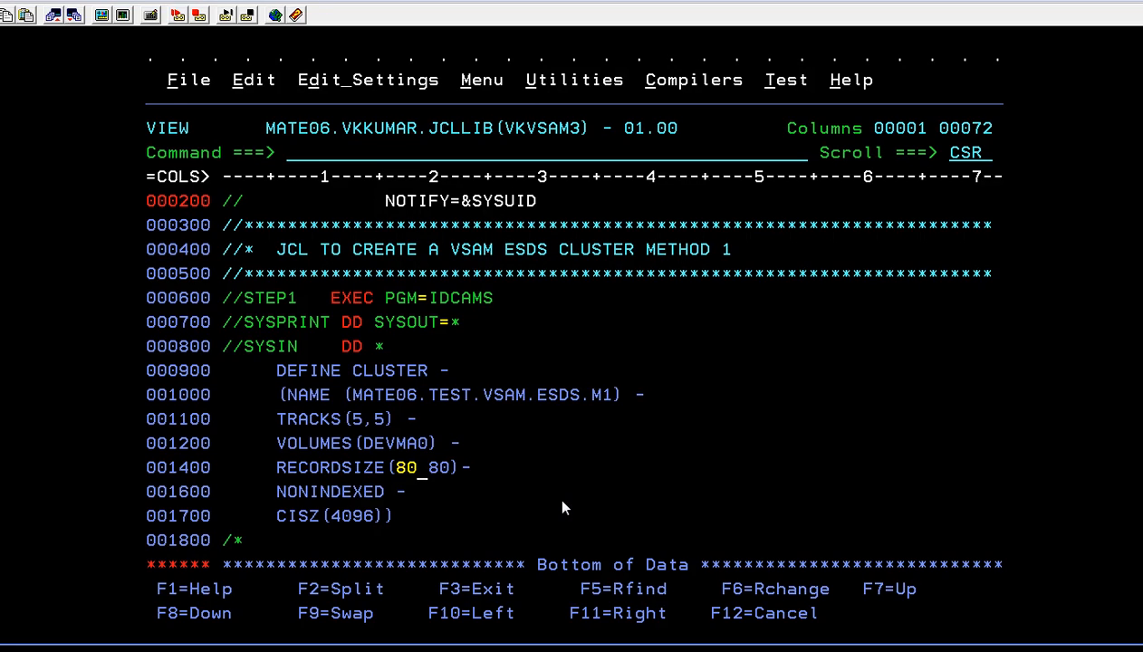
mouse_move(616, 389)
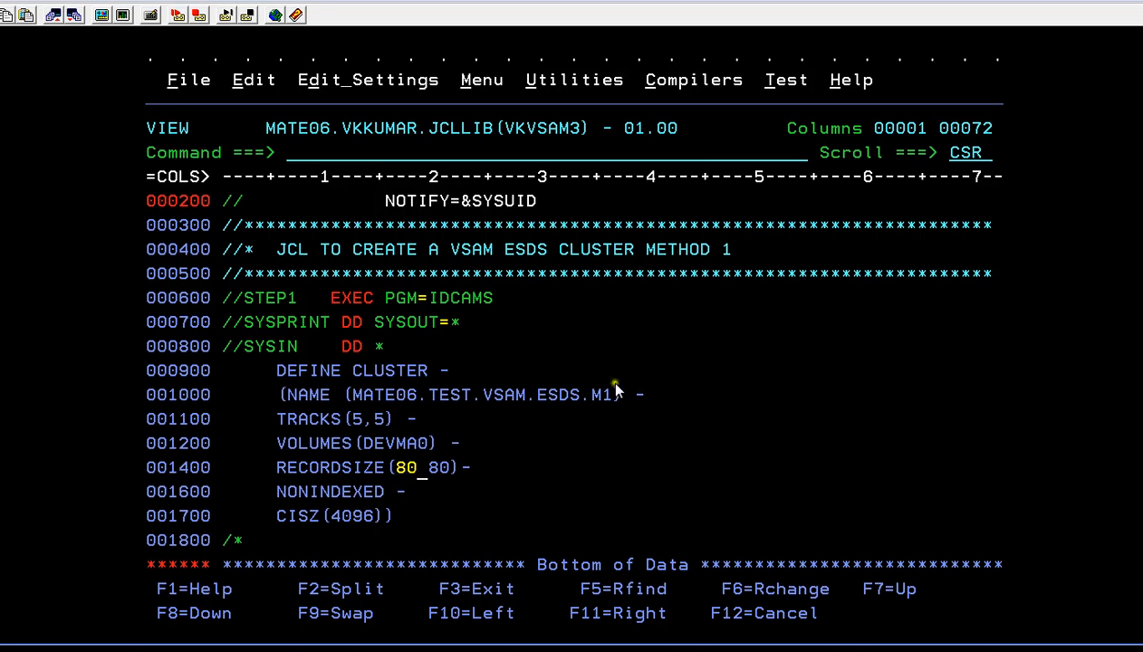
mouse_move(297, 497)
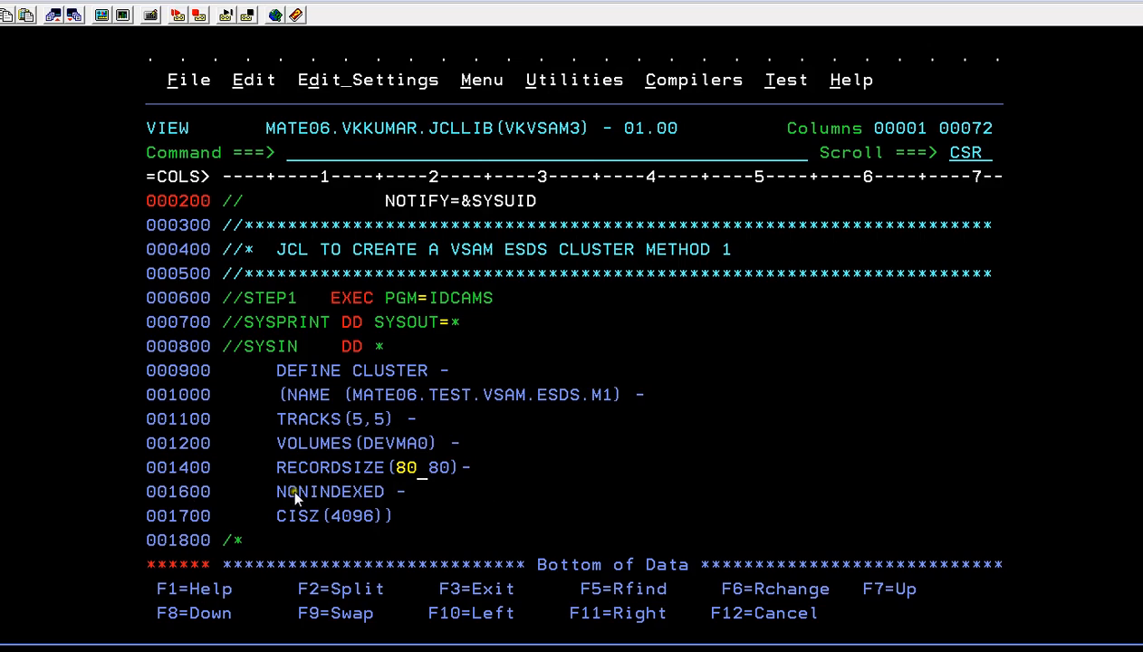
mouse_move(378, 520)
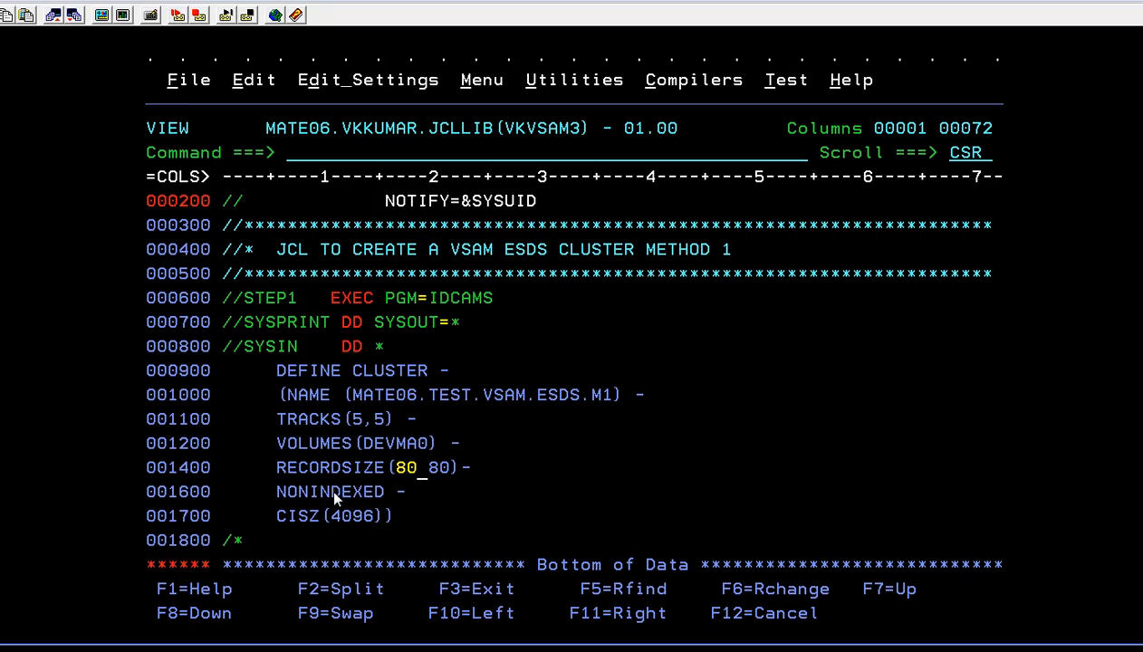
mouse_move(771, 420)
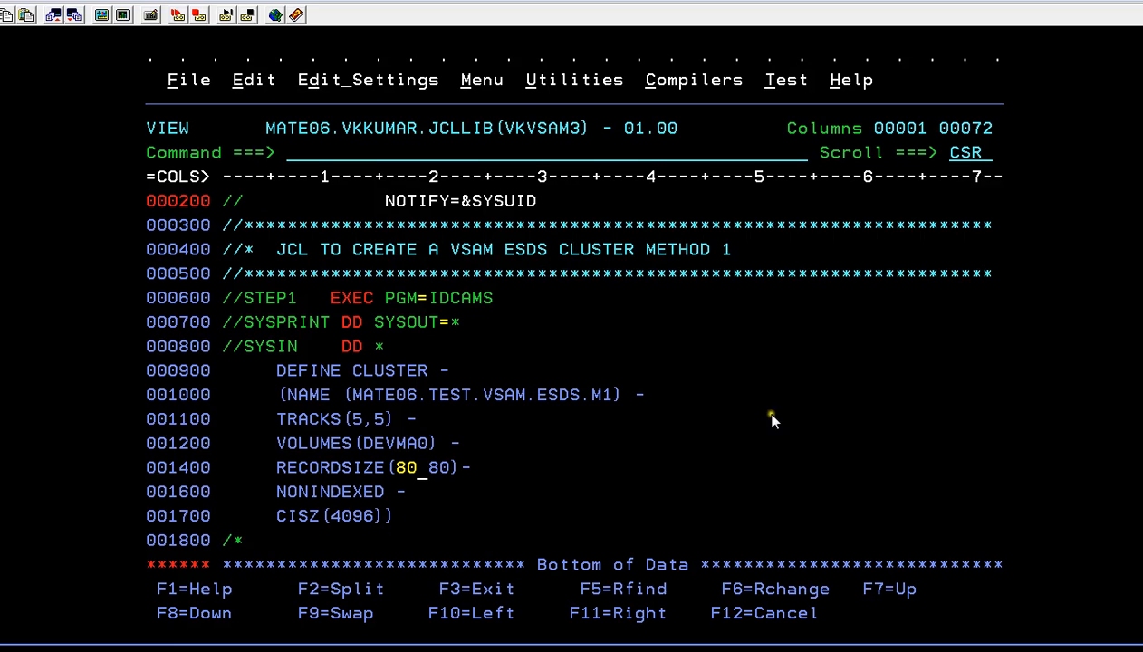
mouse_move(594, 435)
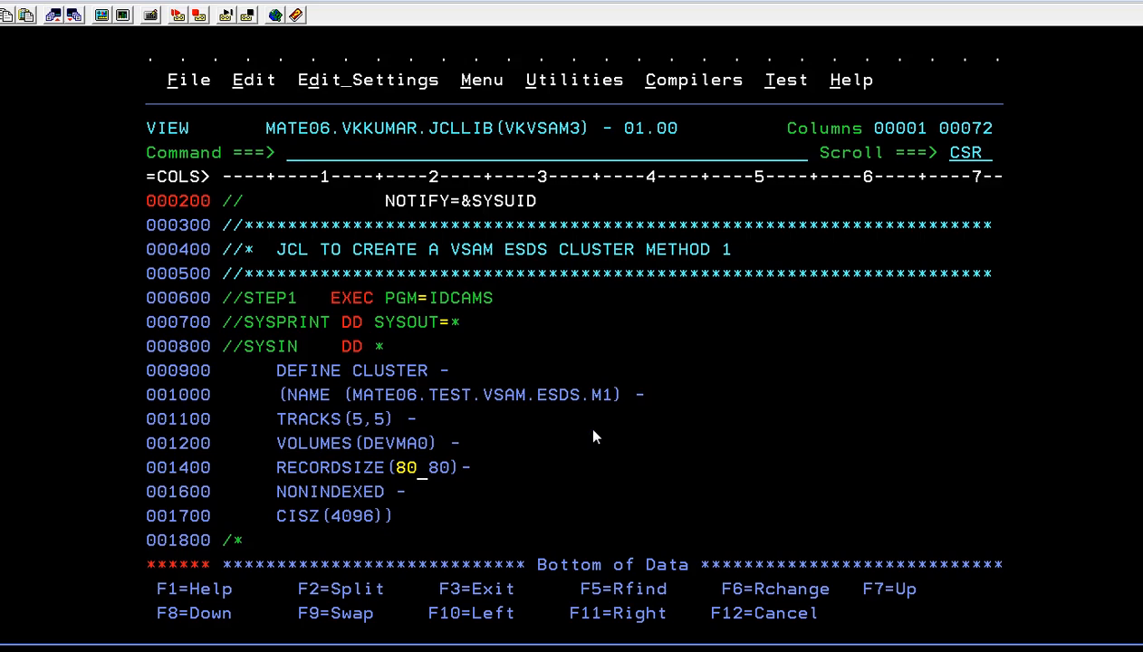
- Submit the ESDS job with SUB from the command line
text(SUB)
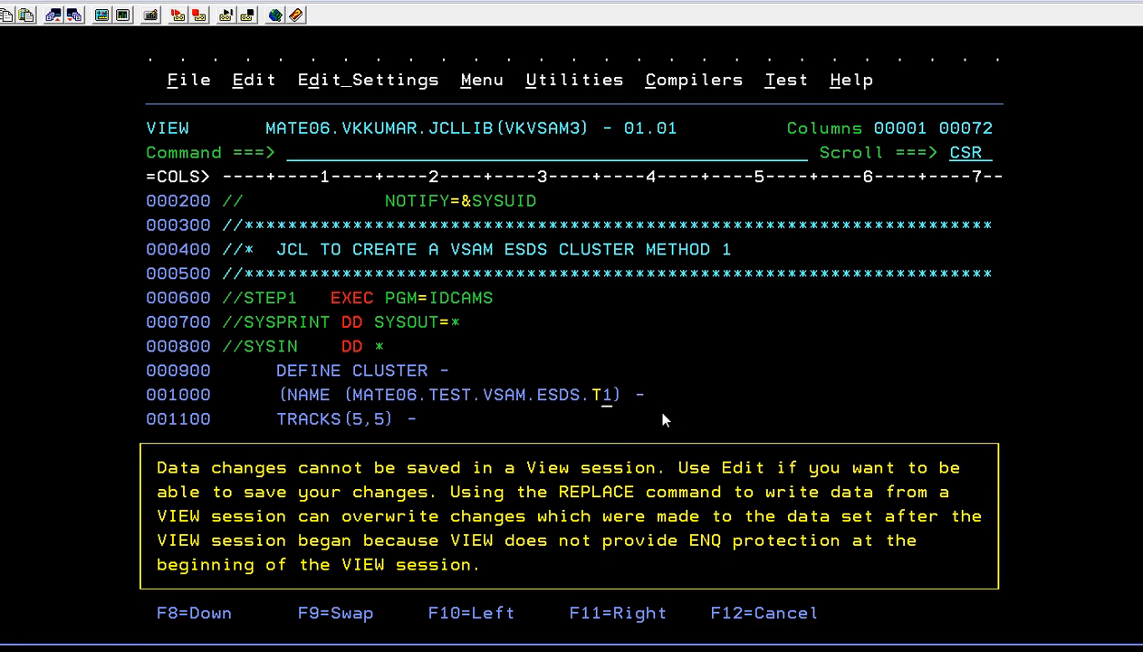
text(SUB)
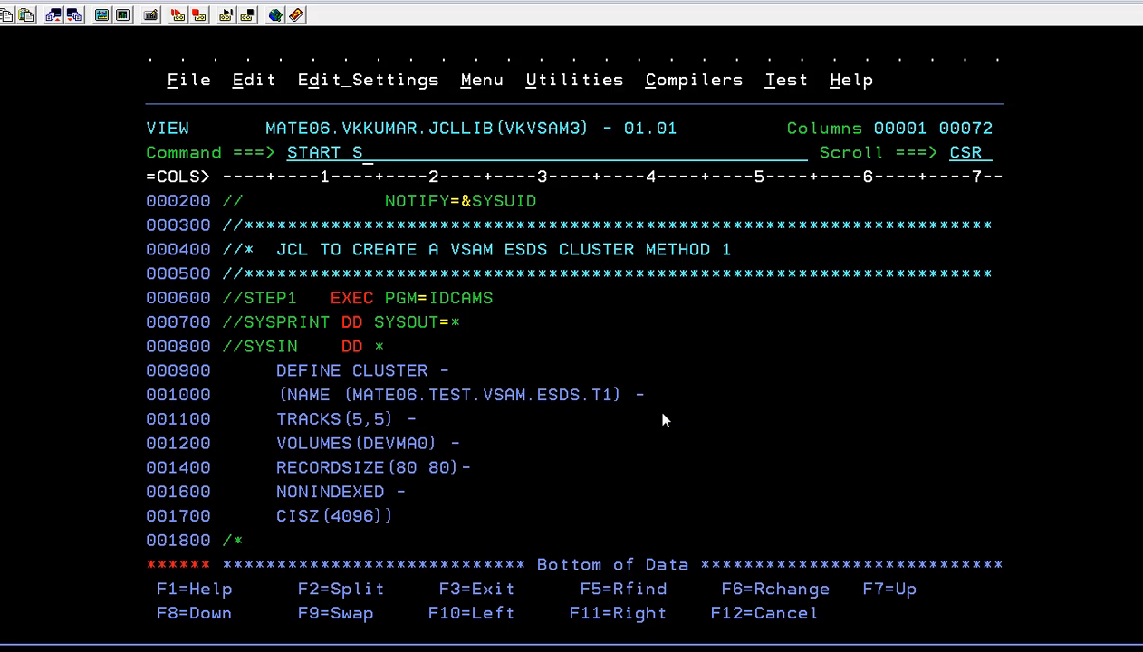
- View JOB01748's SYSPRINT in SDSF showing MATE06.TEST.VSAM.ESDS.T1 defined with condition code 0
key(Return)
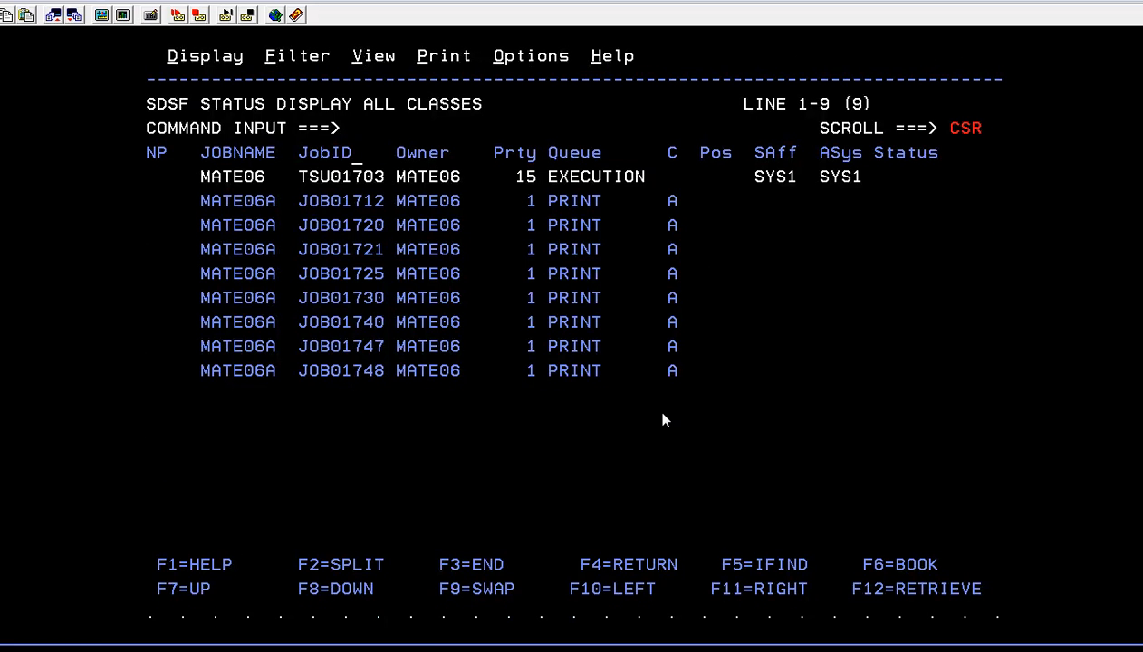
text(?)
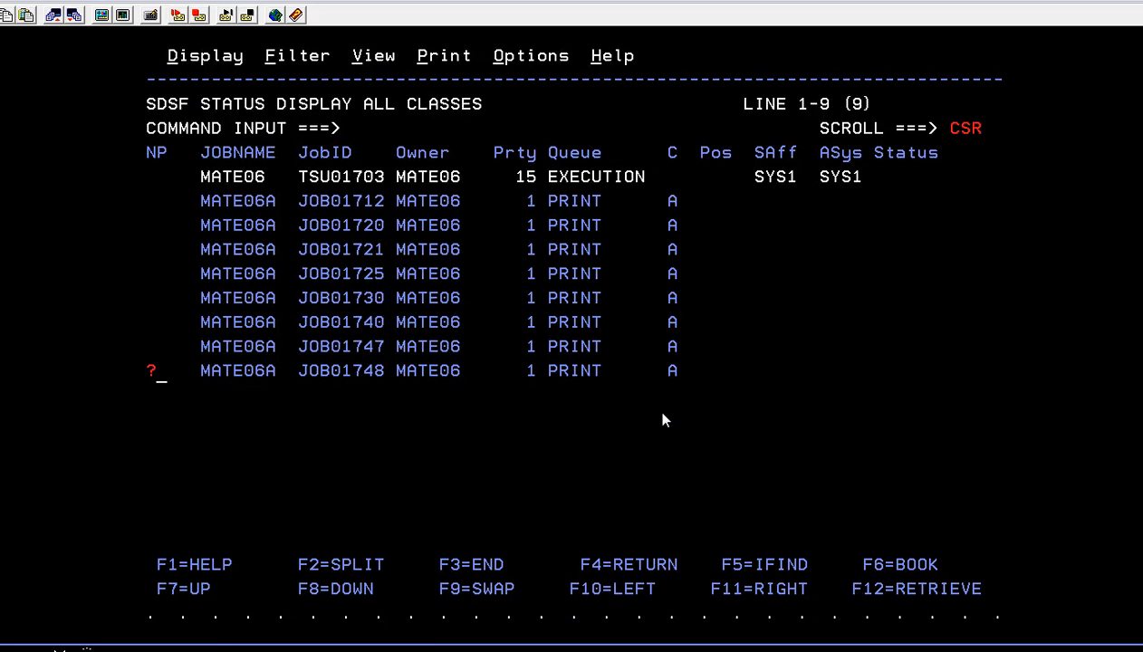
key(Return)
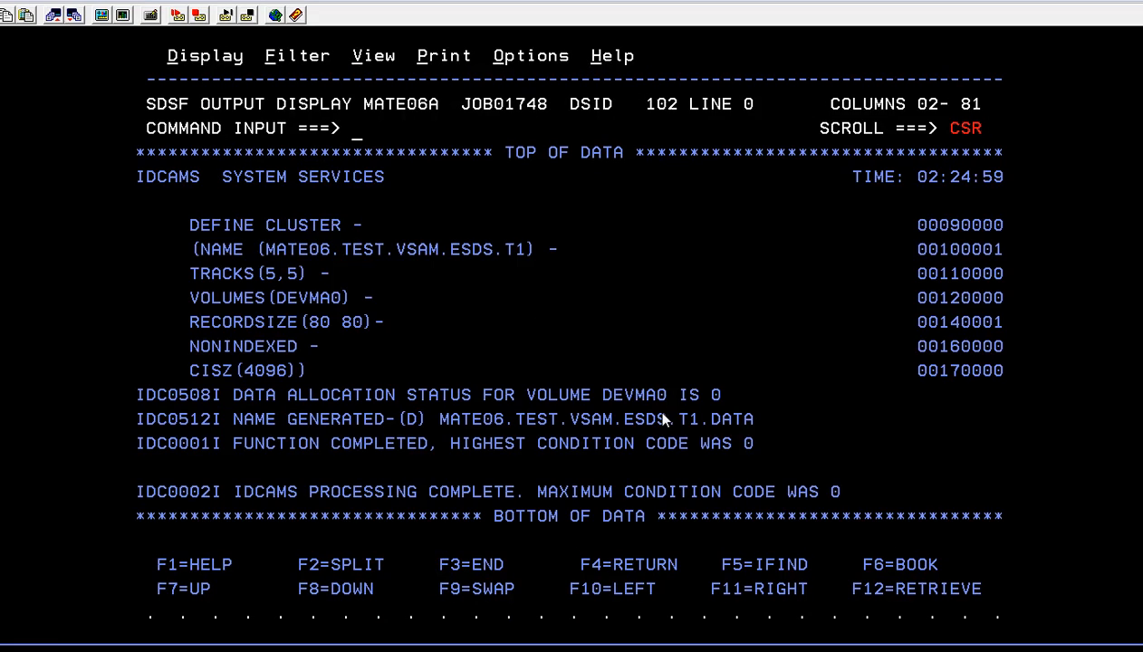
mouse_move(453, 409)
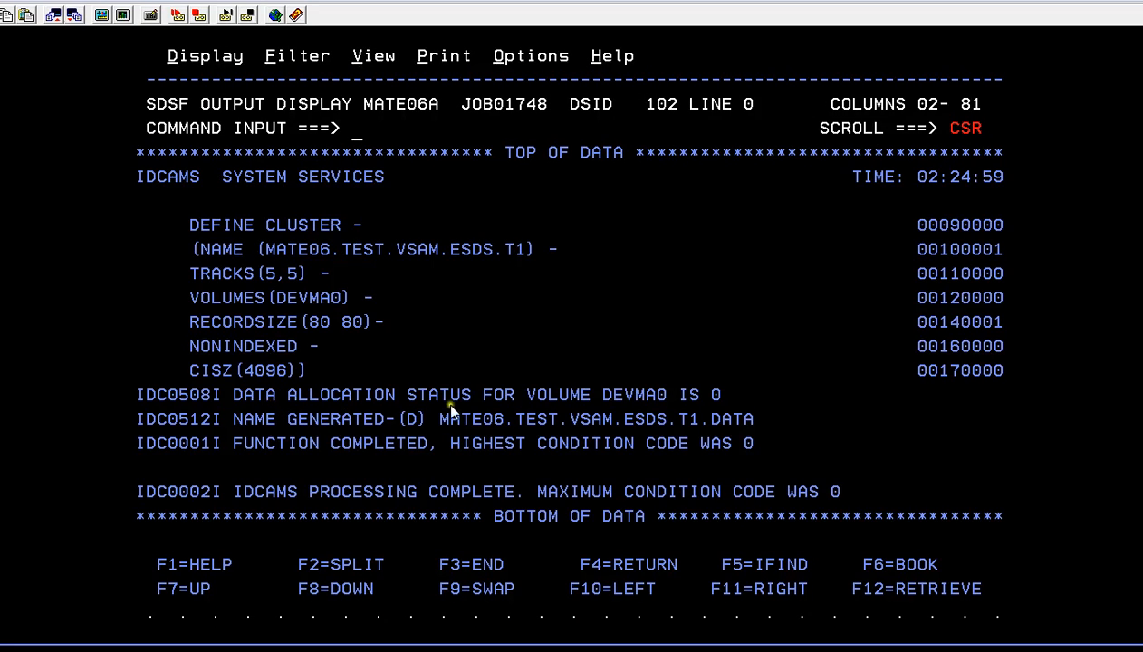
mouse_move(356, 443)
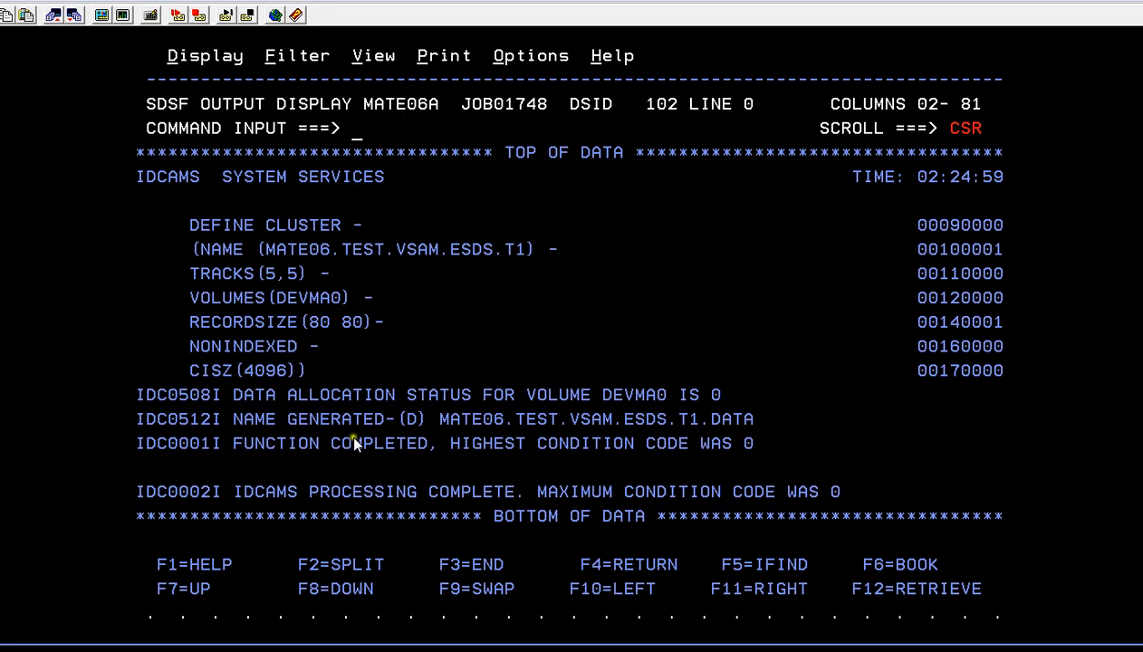
mouse_move(710, 450)
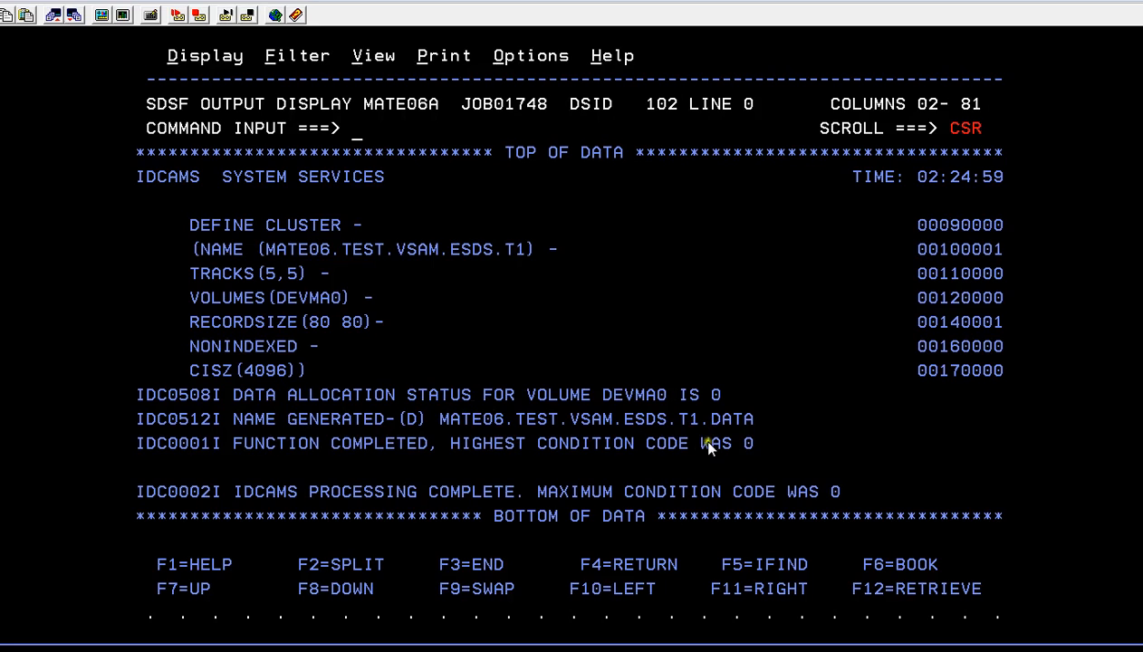
mouse_move(344, 408)
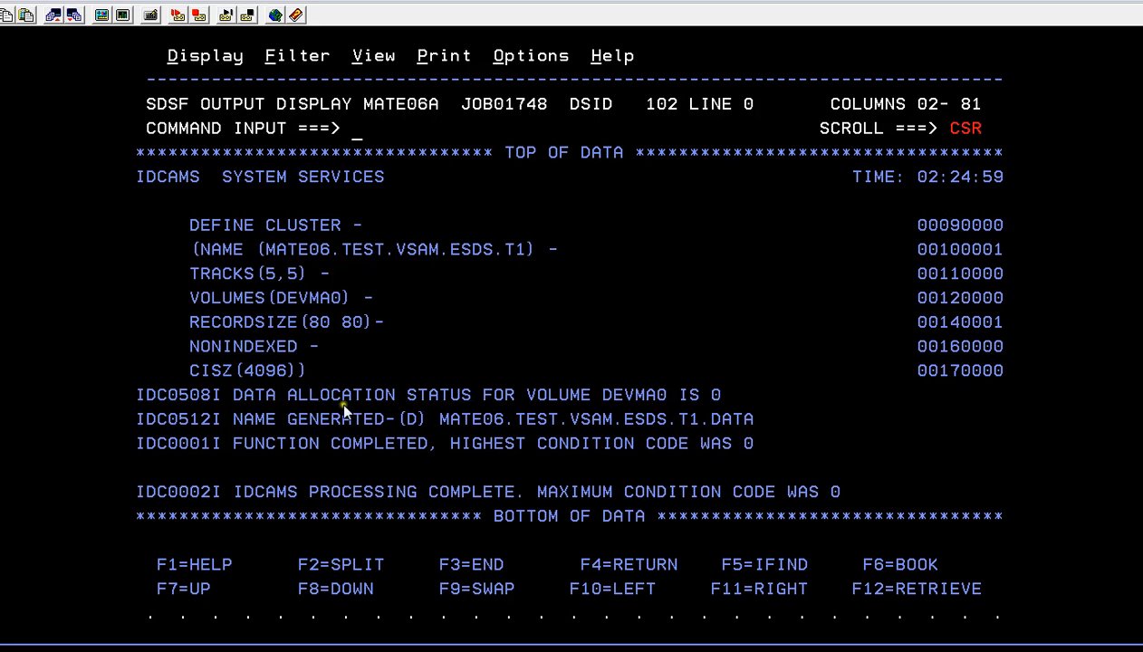
mouse_move(326, 391)
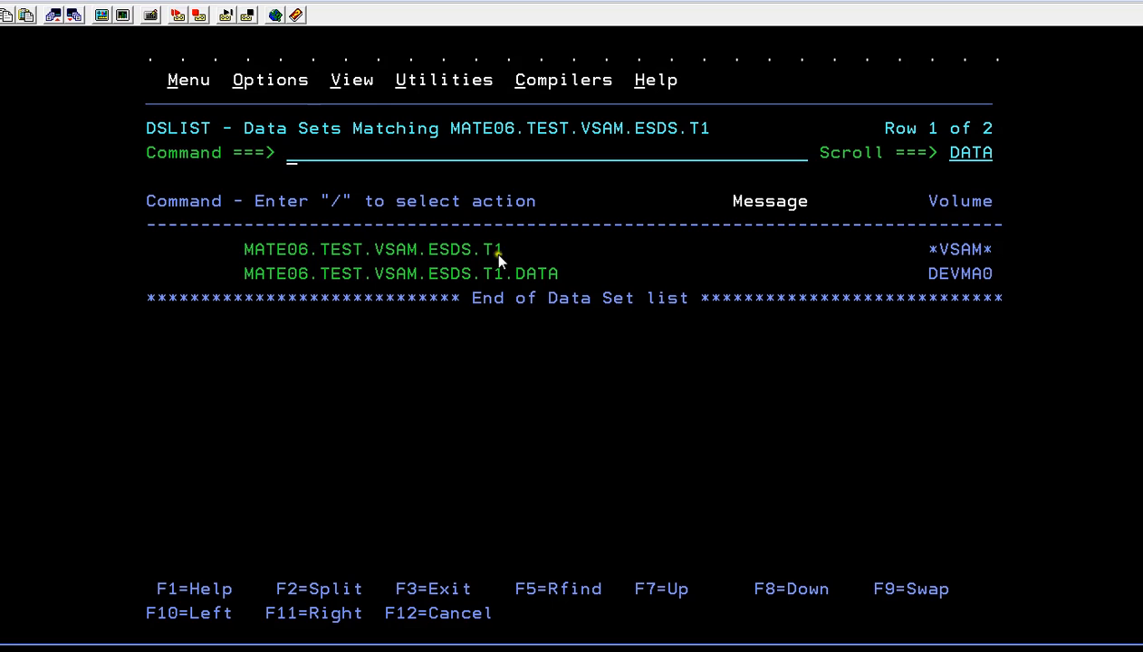
mouse_move(377, 275)
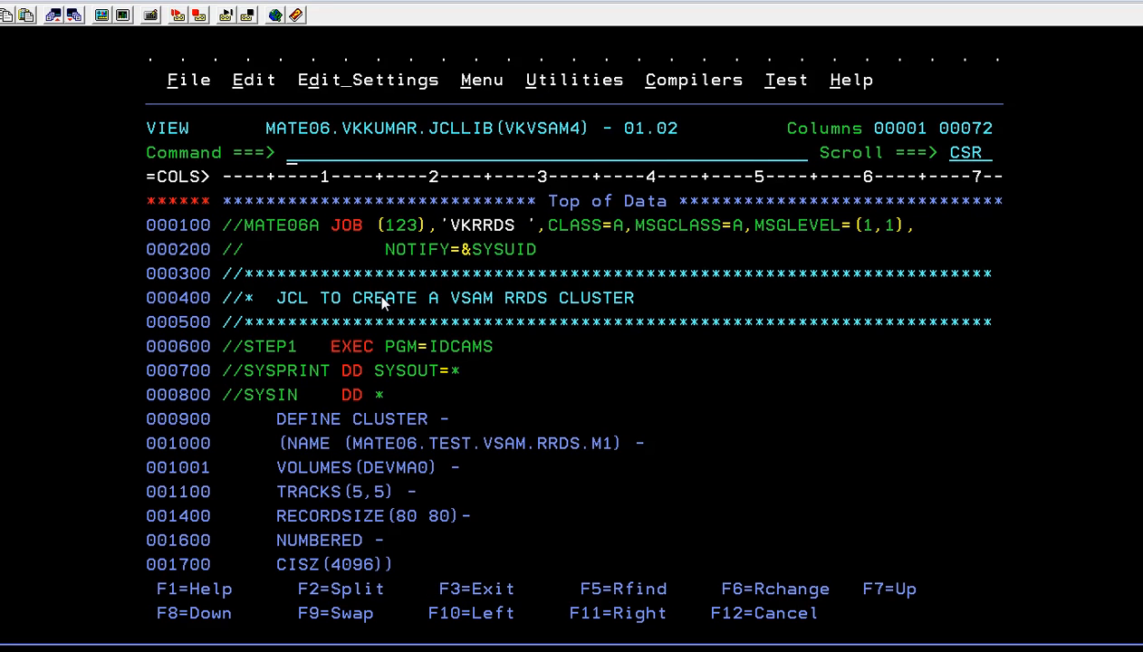
mouse_move(376, 226)
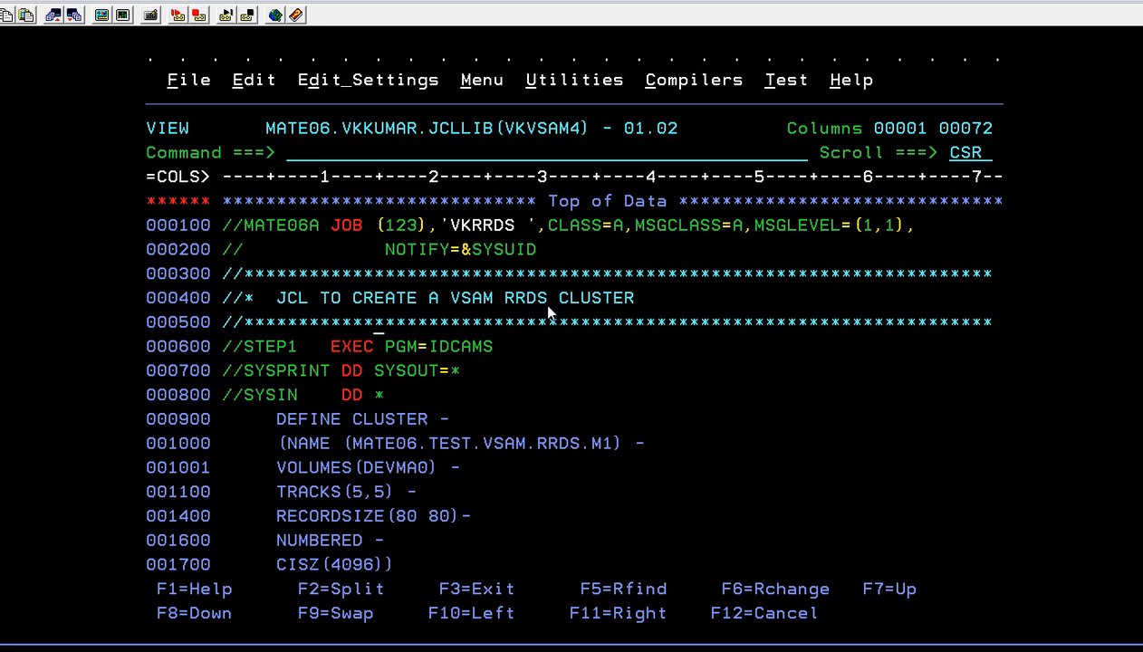
- Rename the cluster to MATE06.TEST.VSAM.RRDS.T1, submit the job and go to SDSF with START S;ST
scroll(down, 3)
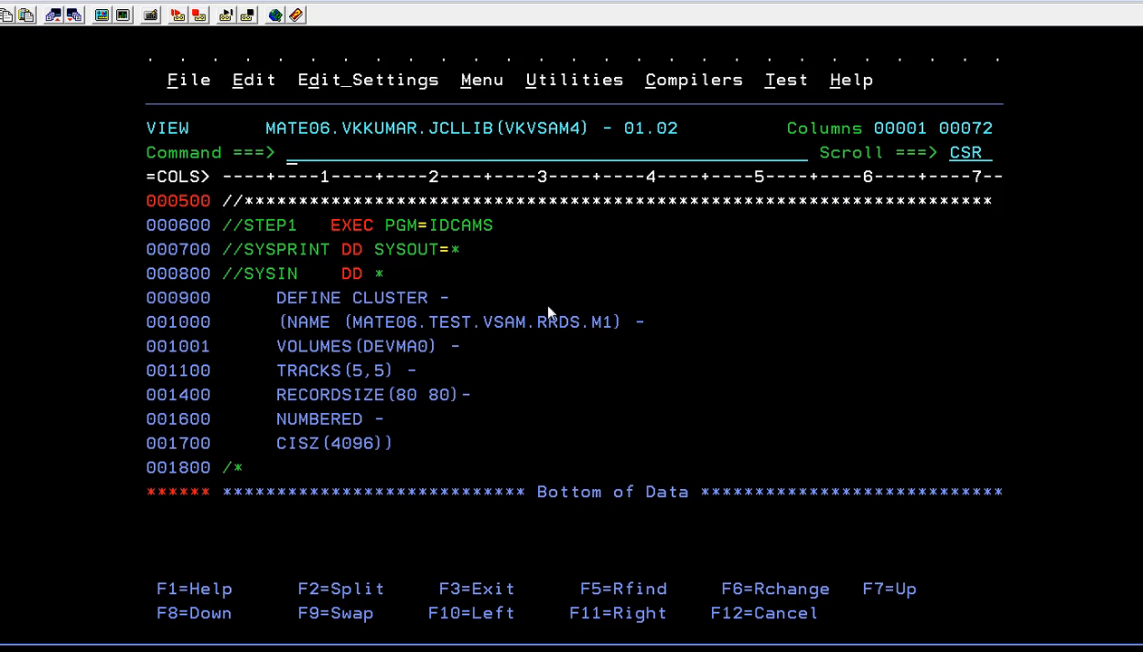
text(SUB)
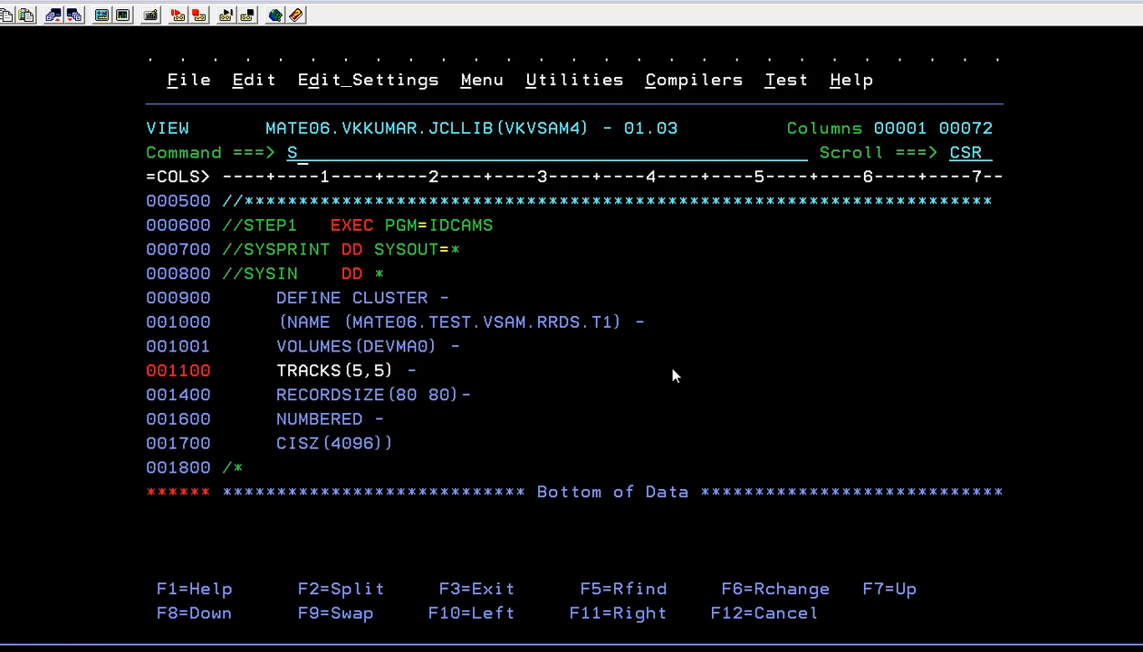
text(TART S;ST)
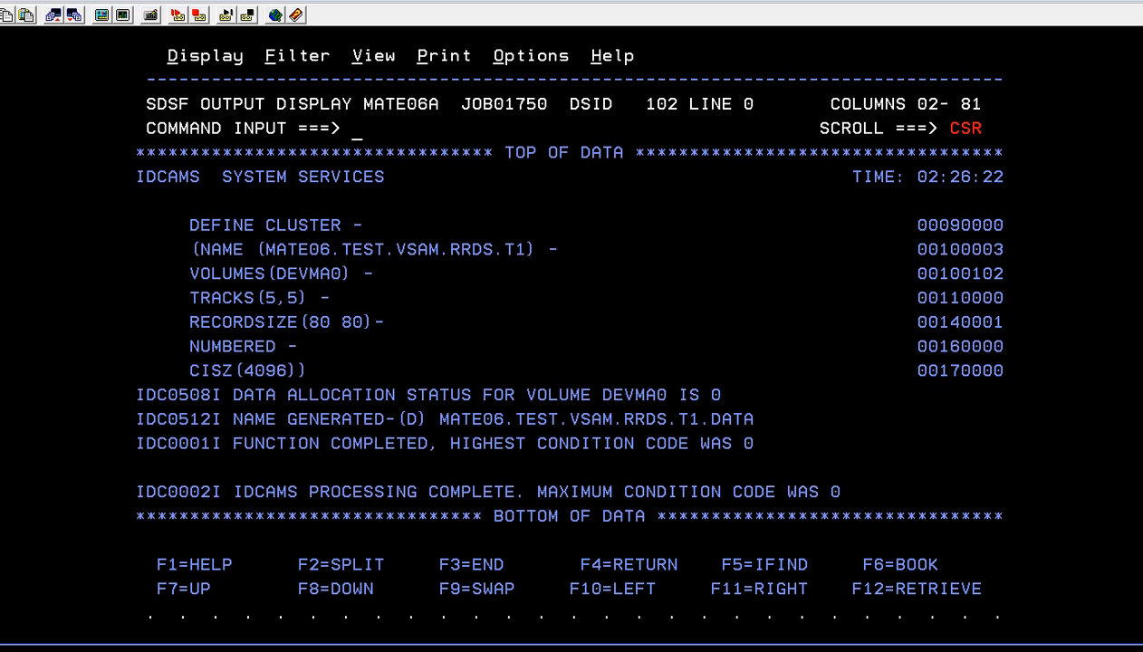
mouse_move(252, 364)
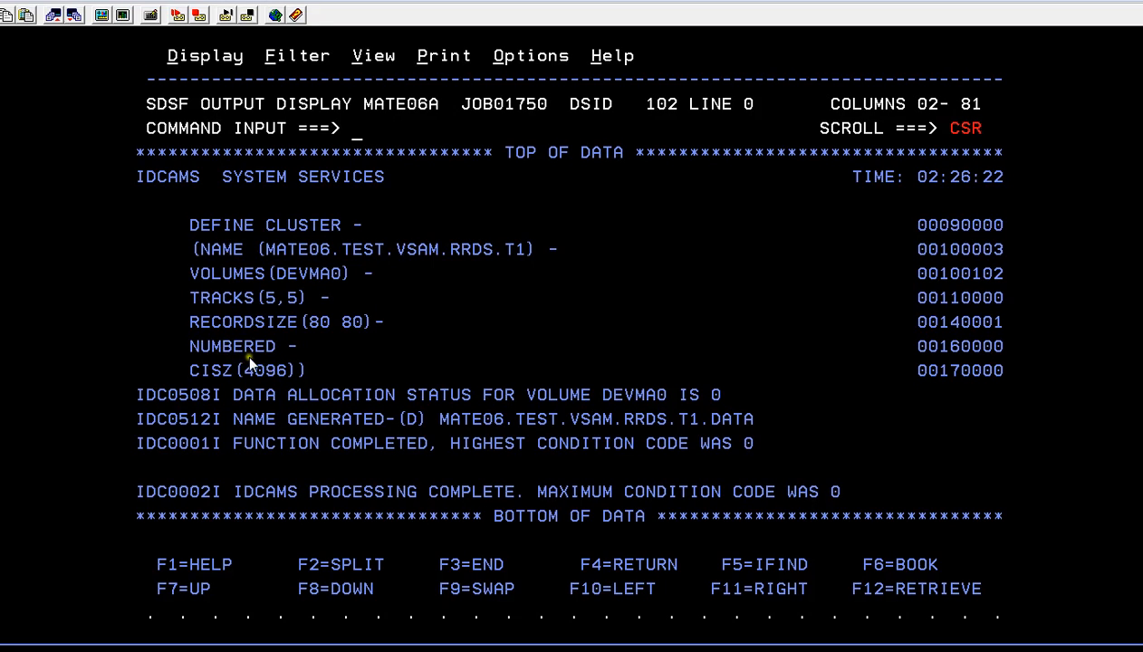
mouse_move(348, 418)
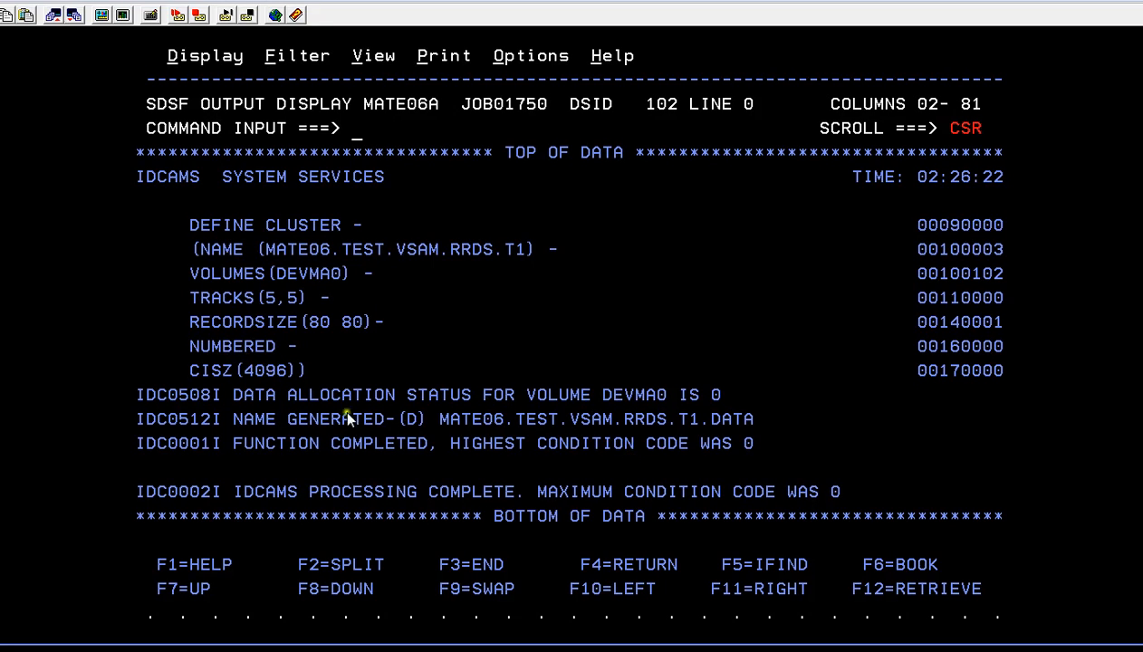
mouse_move(555, 449)
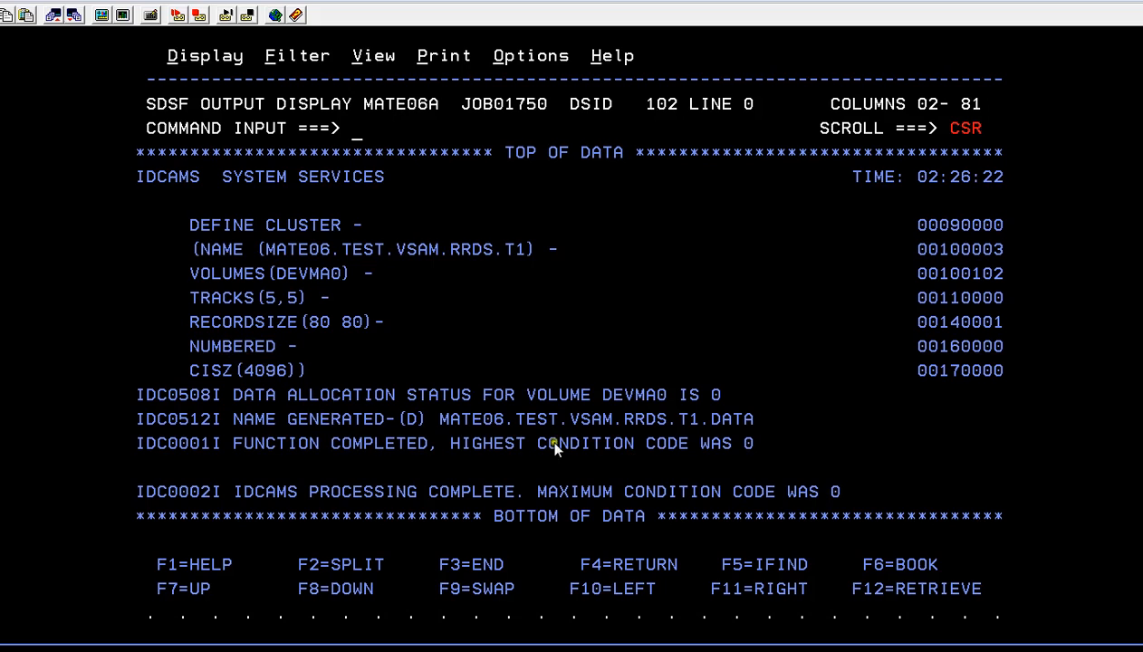
mouse_move(272, 262)
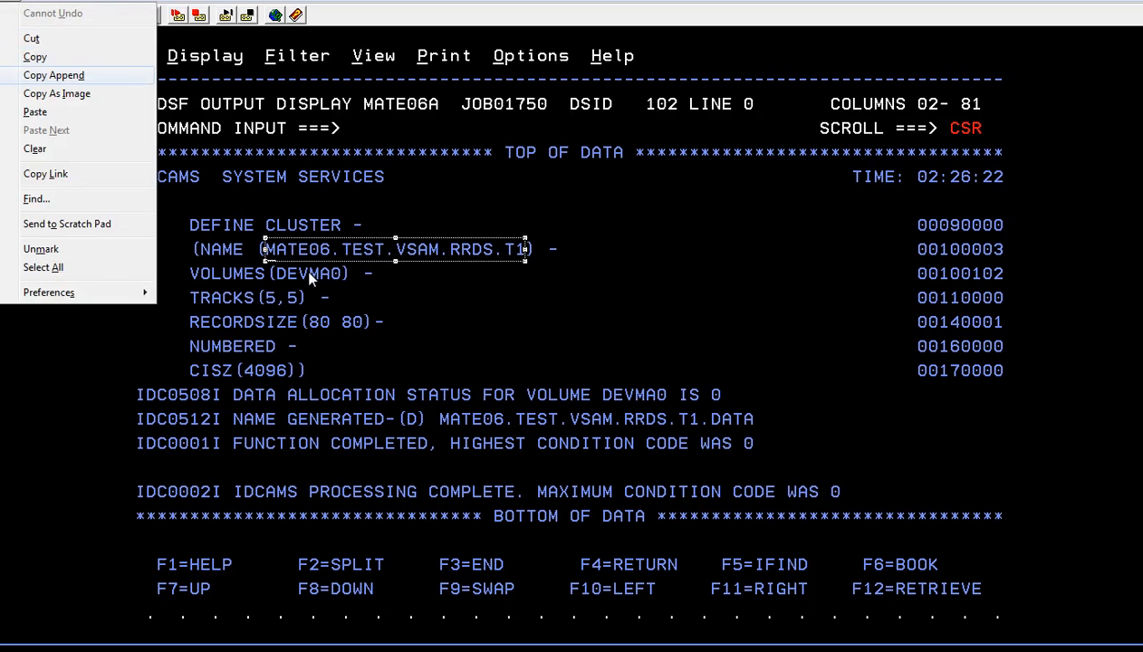
- Start the DSLIST utility (START 3.4) to list MATE06.TEST.VSAM.RRDS.T1 and its .DATA component
text(START)
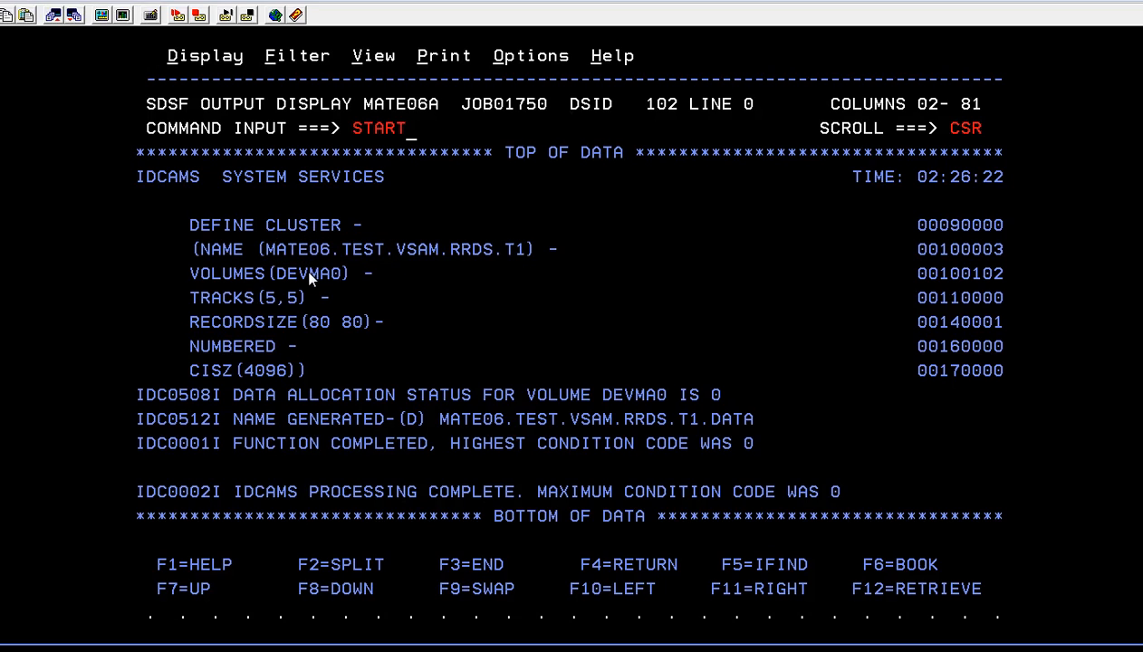
text(3.4)
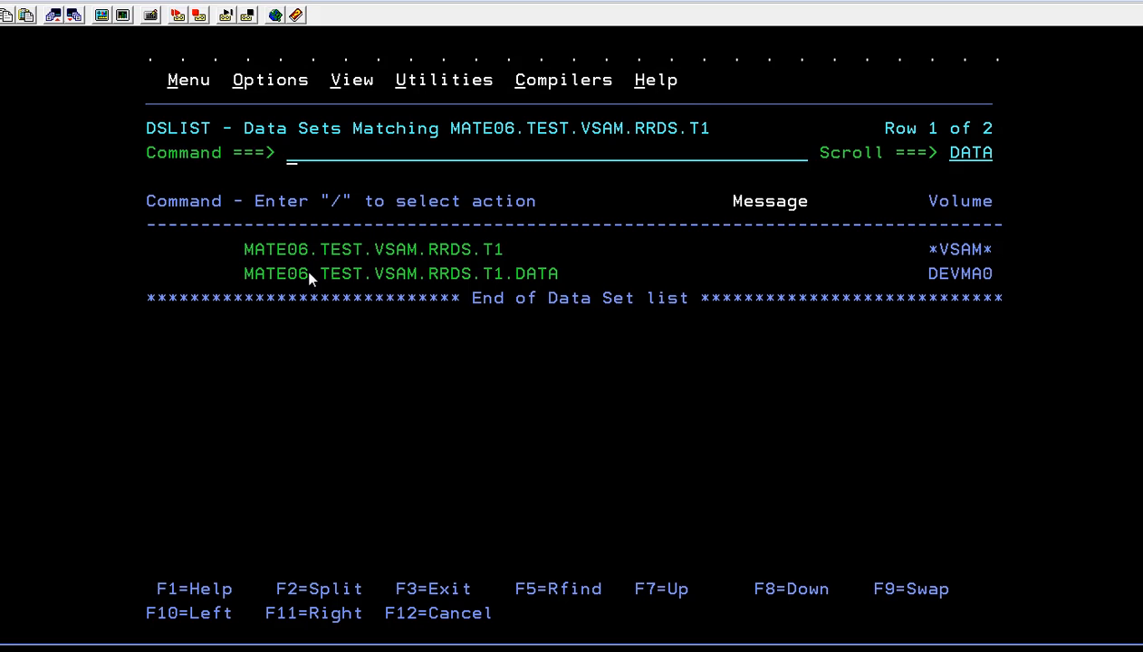
mouse_move(457, 288)
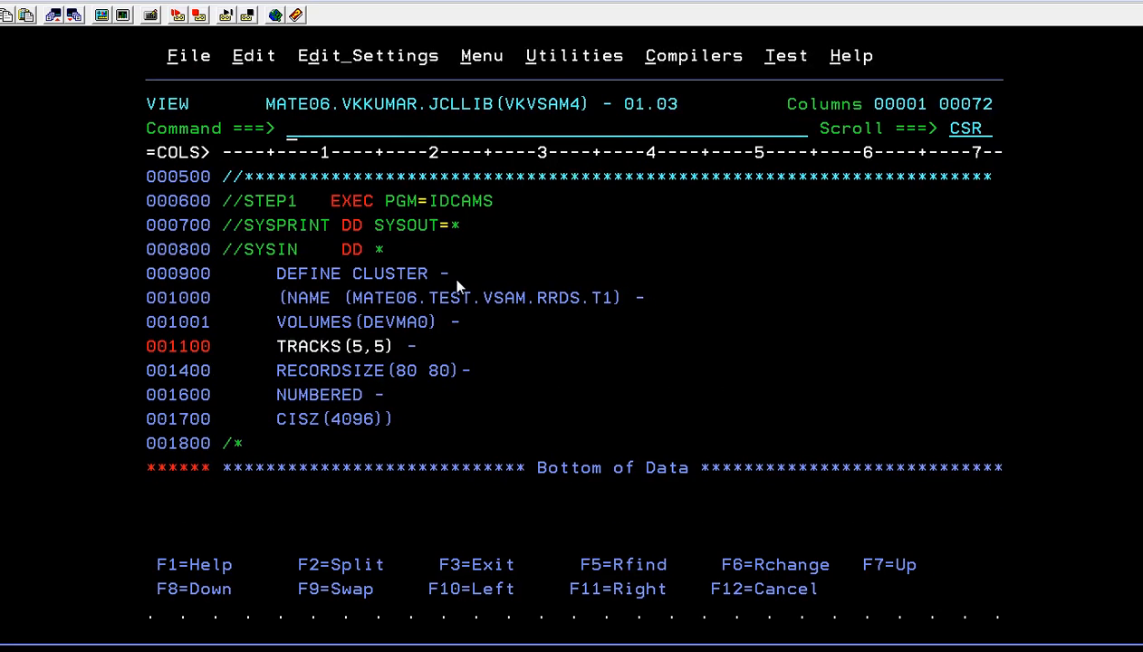
- Leave the VKVSAM4 member and view member VKVSAM6 defining linear cluster MATE06.TEST.VSAM.LDS.M1
scroll(up, 3)
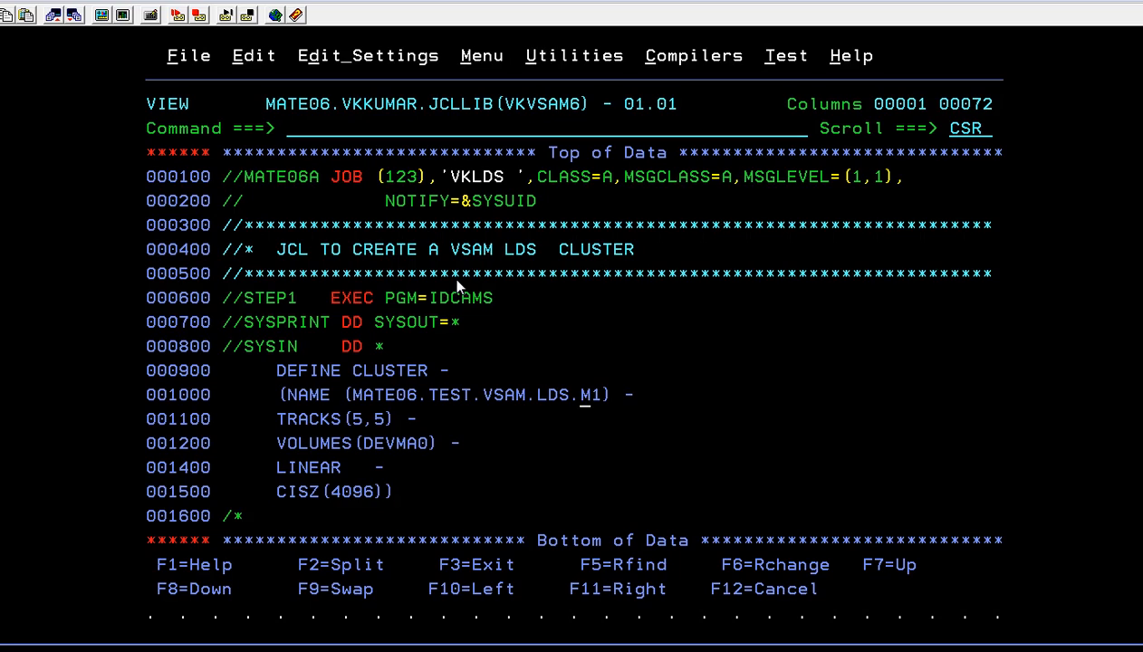
- Rename the cluster to MATE06.TEST.VSAM.LDS.T1, submit the job and show the SDSF status list with new JOB01752
text(T)
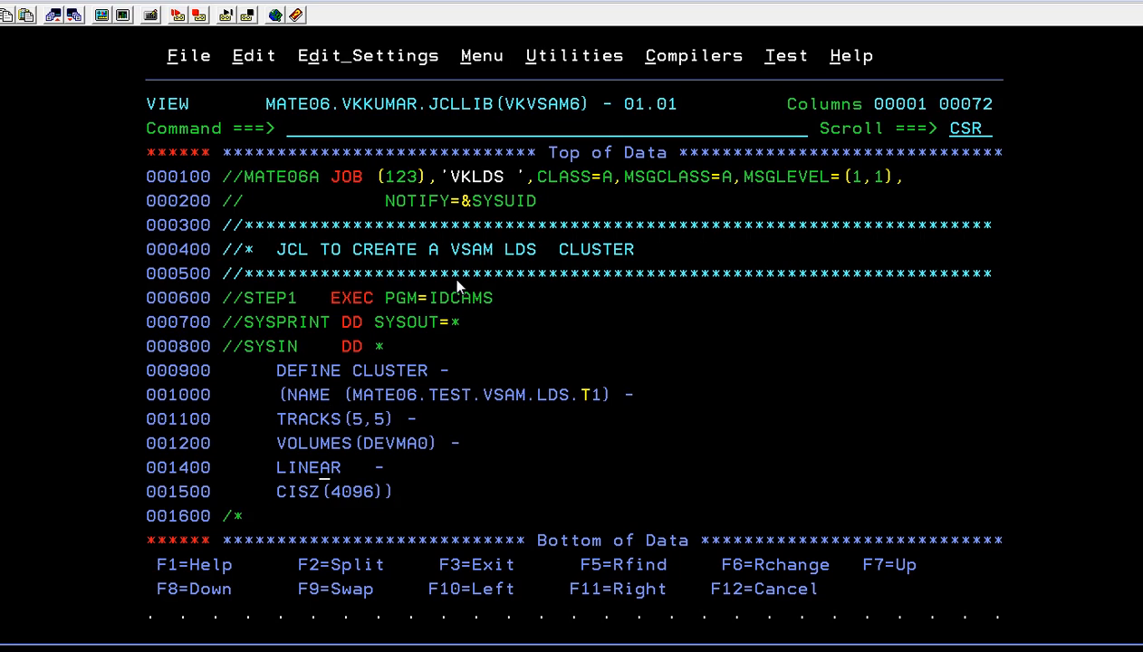
text(SUB)
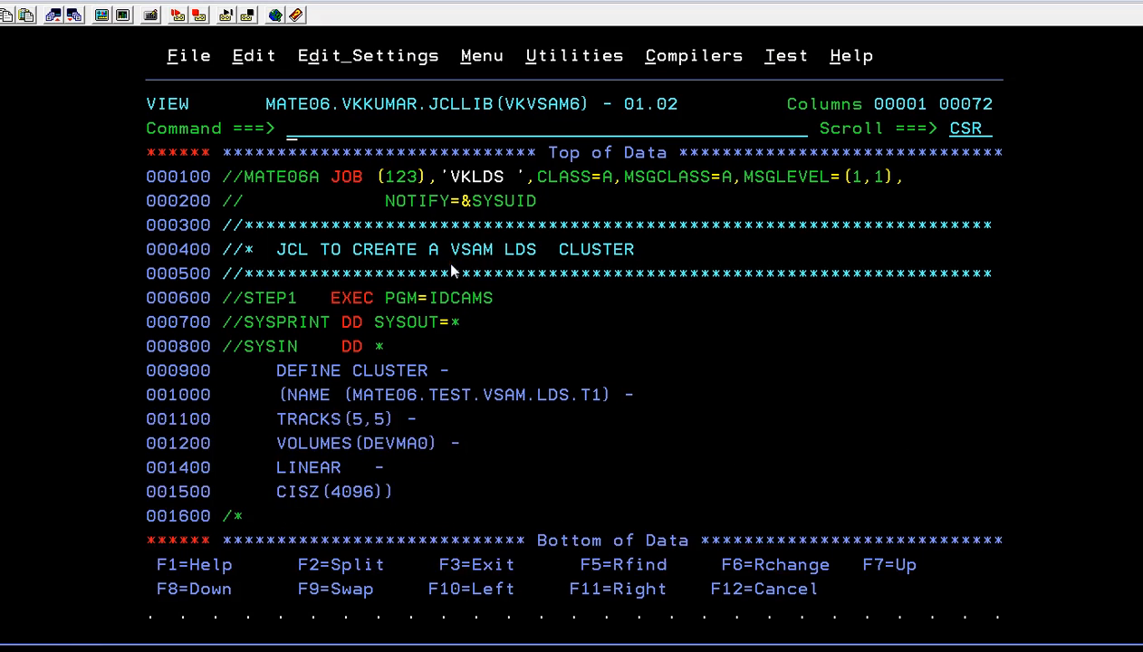
mouse_move(387, 493)
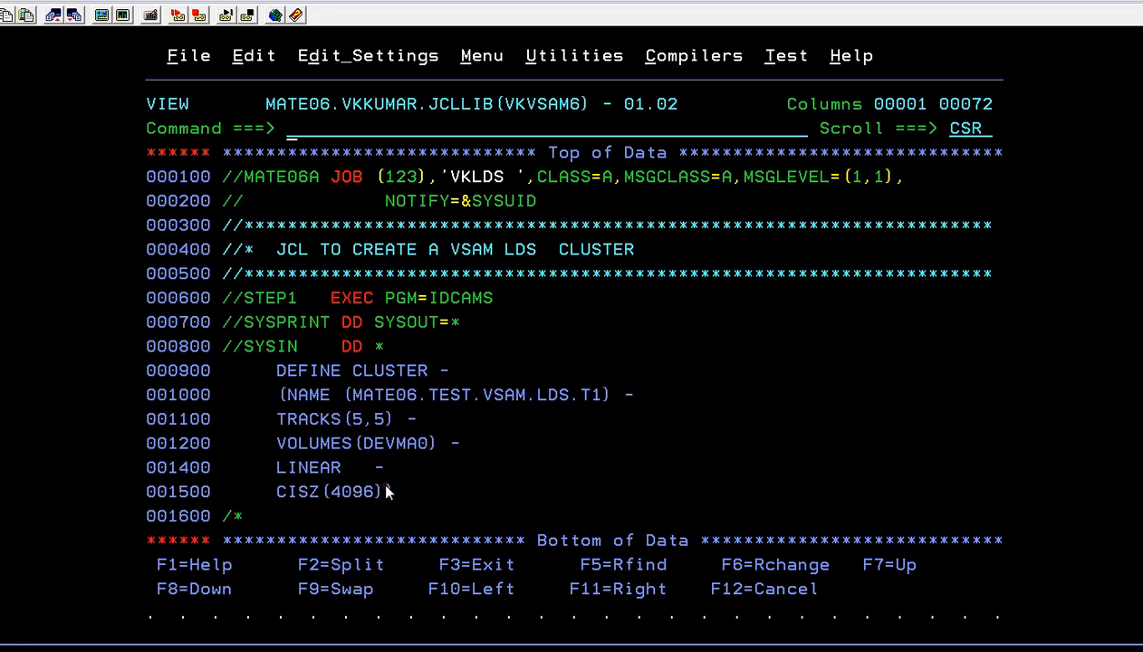
text(START S;)
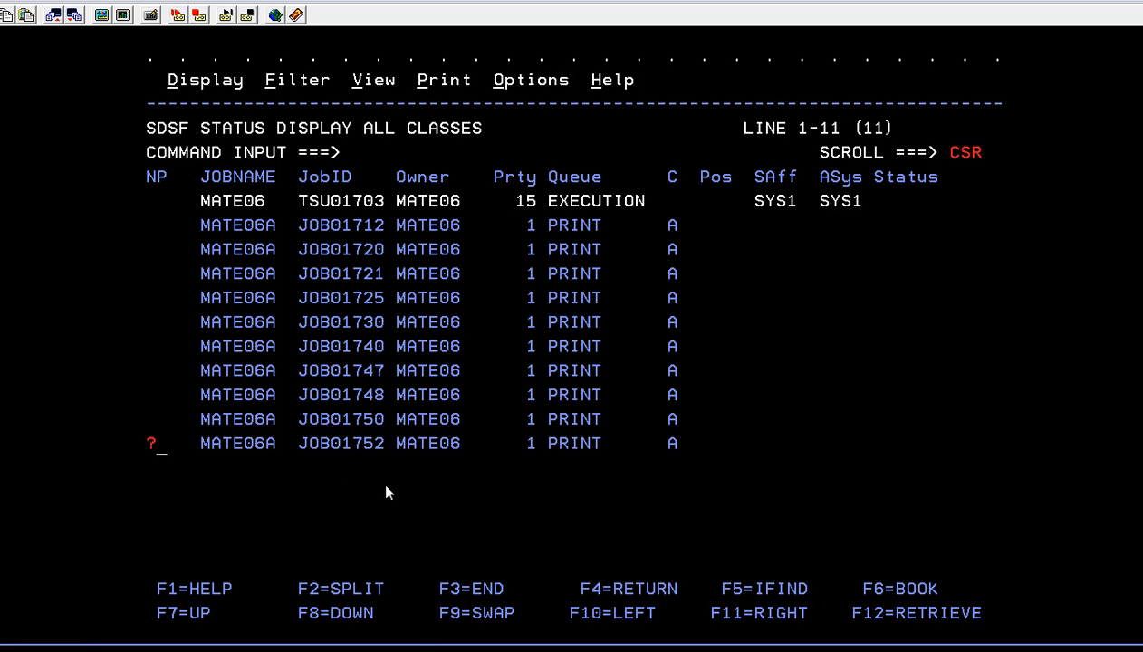
- View JOB01752 output confirming LDS.T1 defined with code 0, and copy the cluster name for DSLIST
key(Enter)
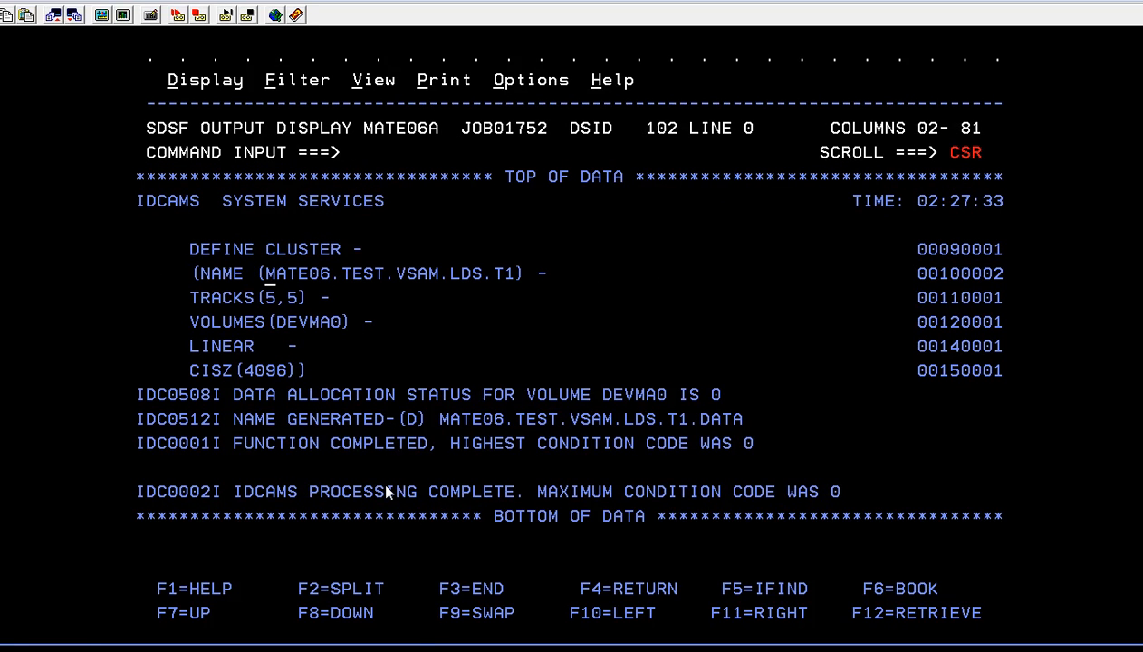
double_click(389, 271)
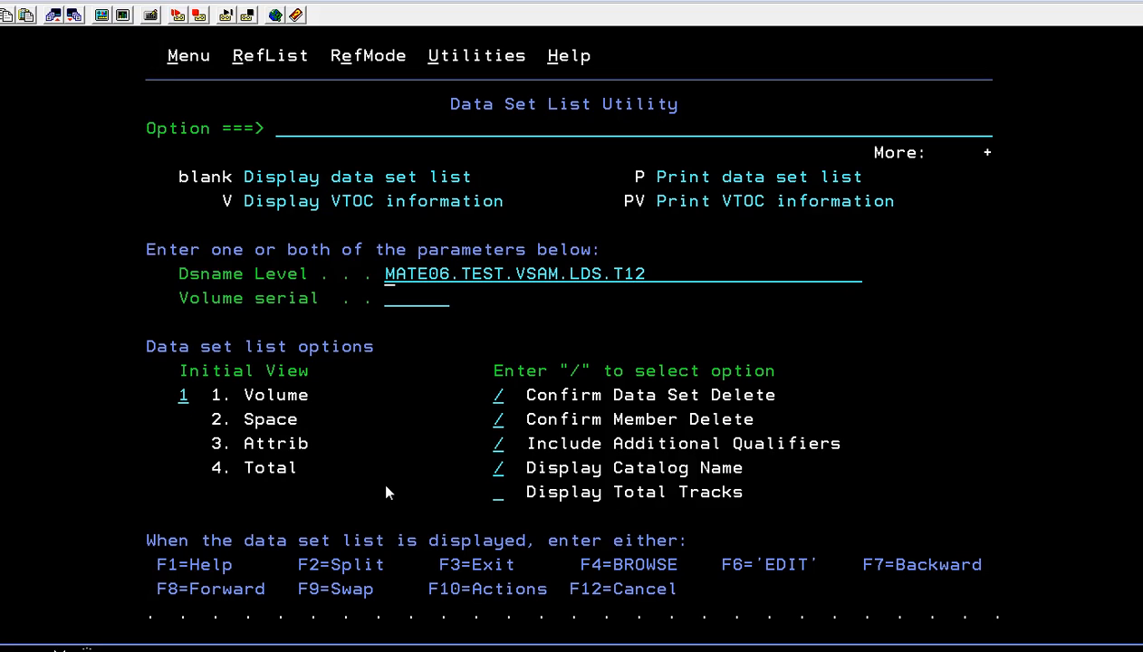
- List MATE06.TEST.VSAM.LDS.T1 with its .DATA component on DEVMA0, then switch to the PowerPoint slideshow
key(Enter)
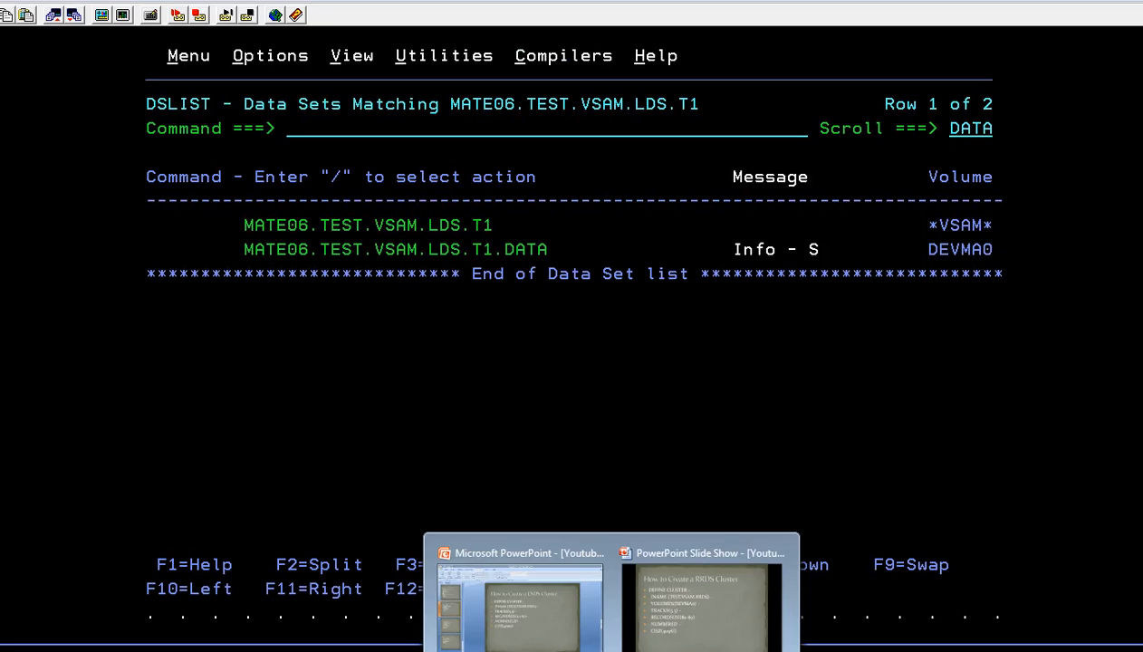
click(704, 589)
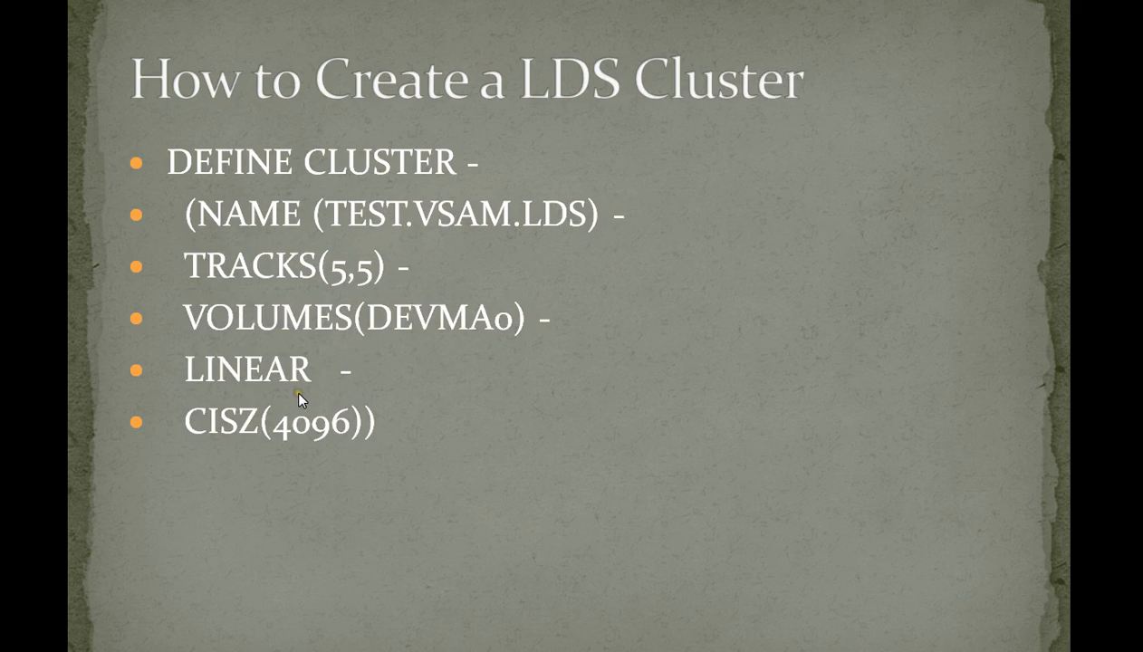
mouse_move(319, 375)
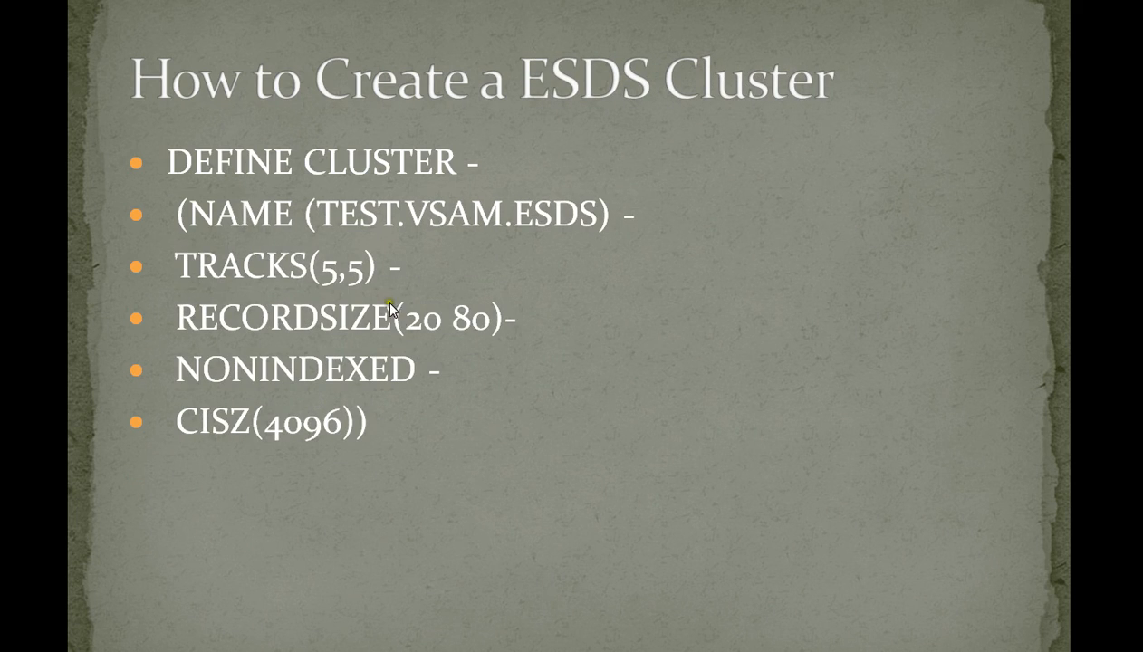
mouse_move(364, 324)
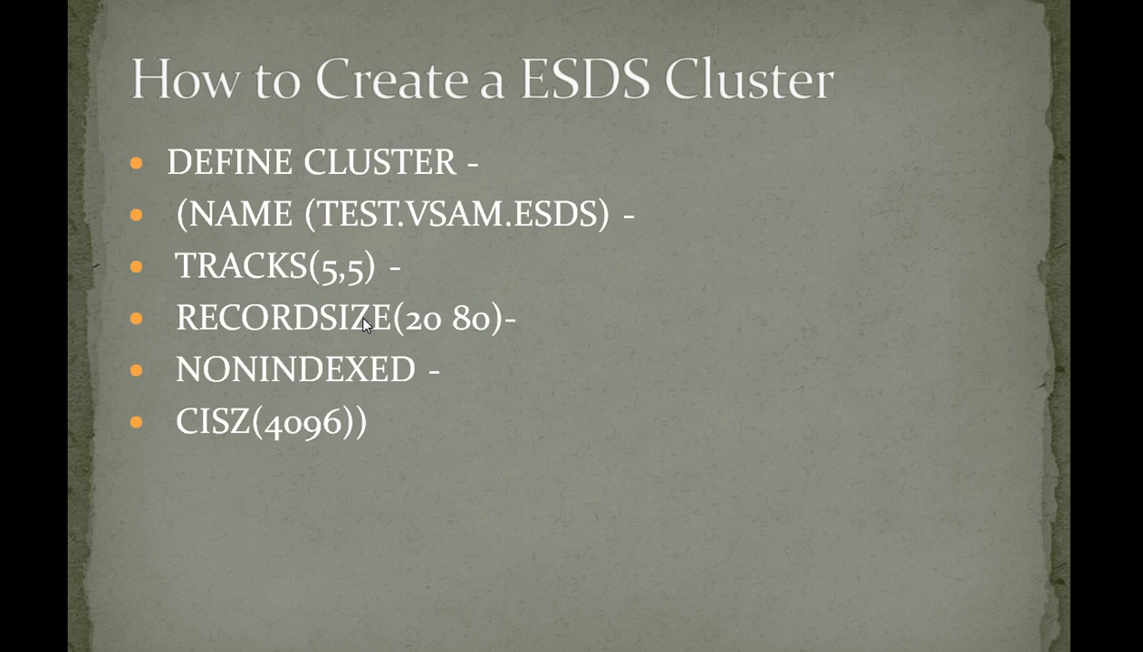
mouse_move(413, 57)
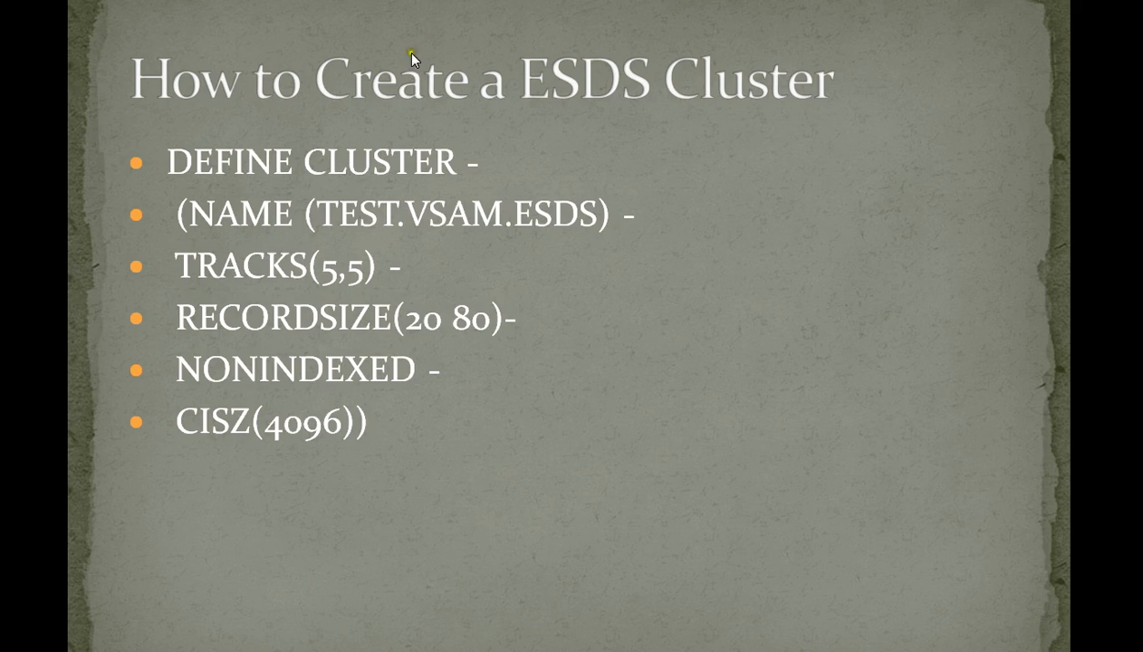
mouse_move(1137, 25)
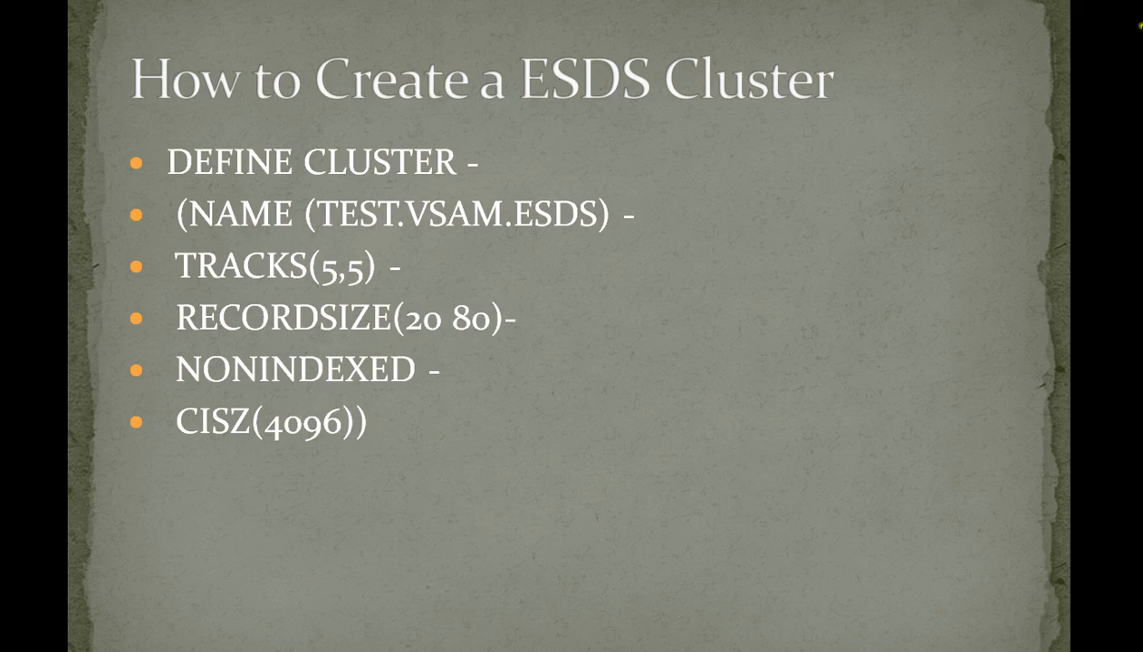
mouse_move(811, 66)
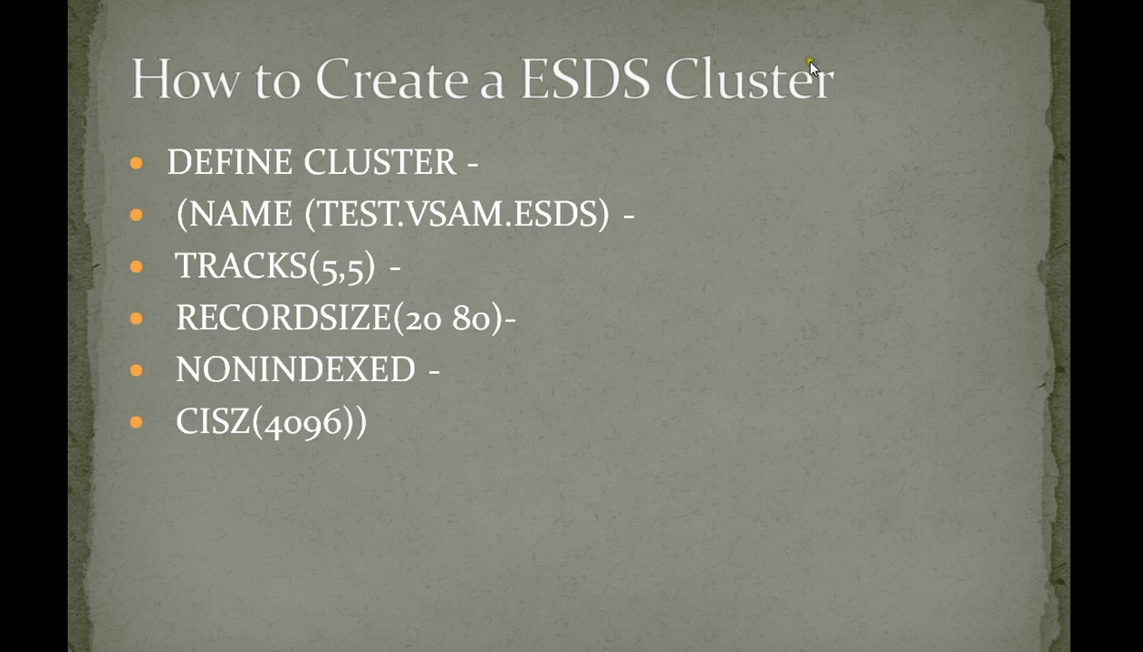
mouse_move(649, 245)
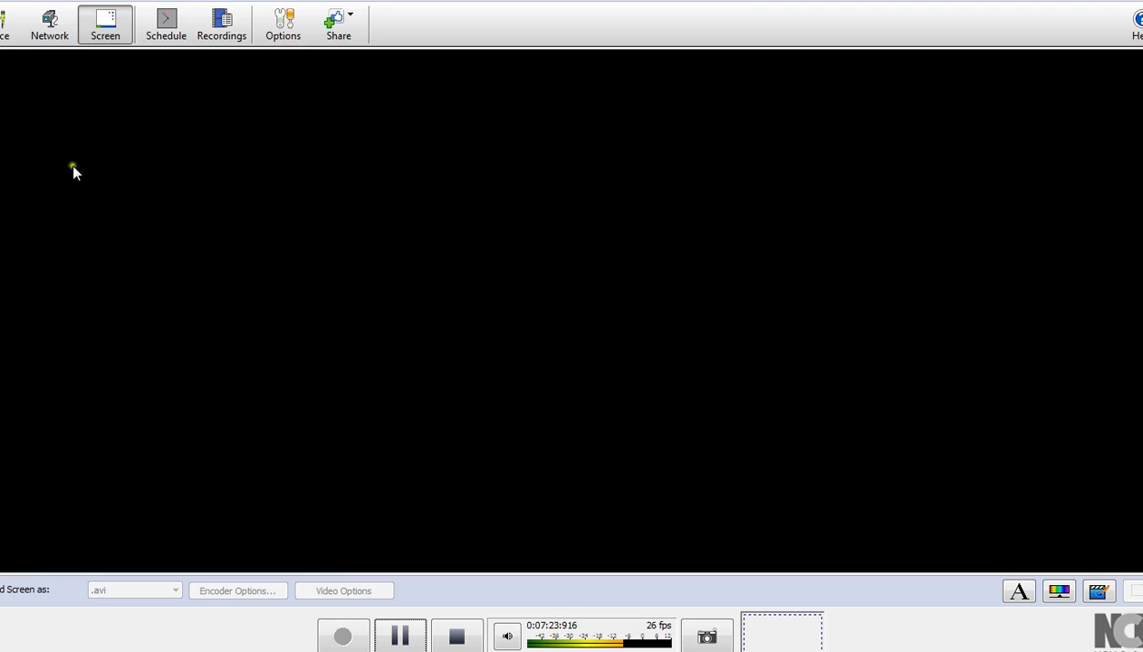
- End the slide show after returning to the ESDS cluster slide
click(4, 21)
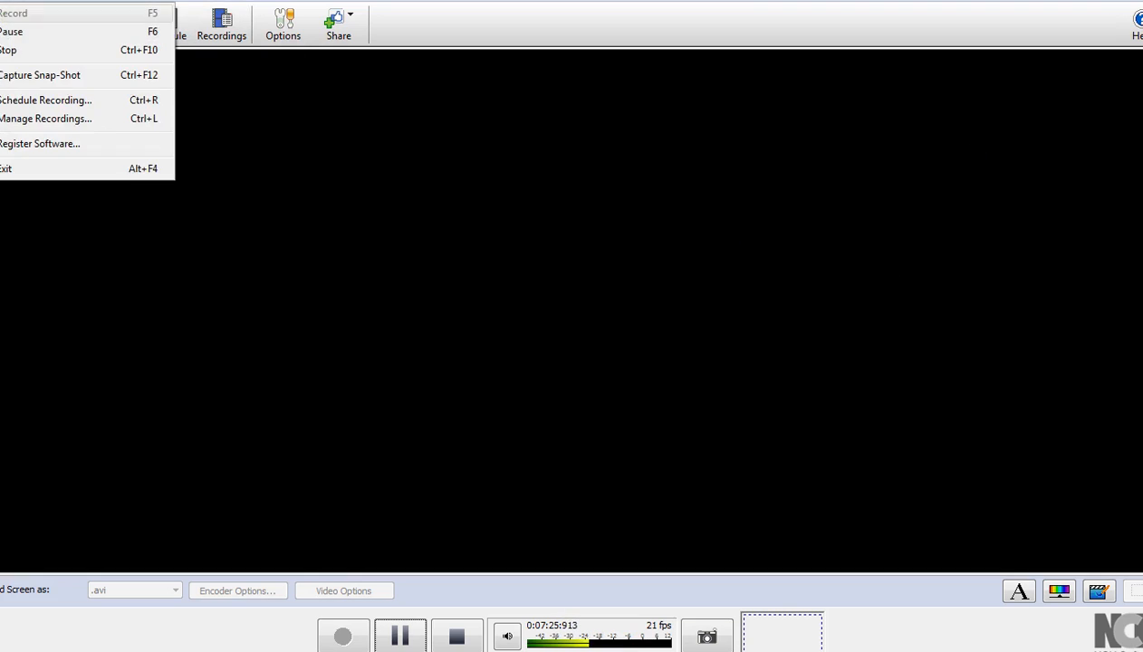